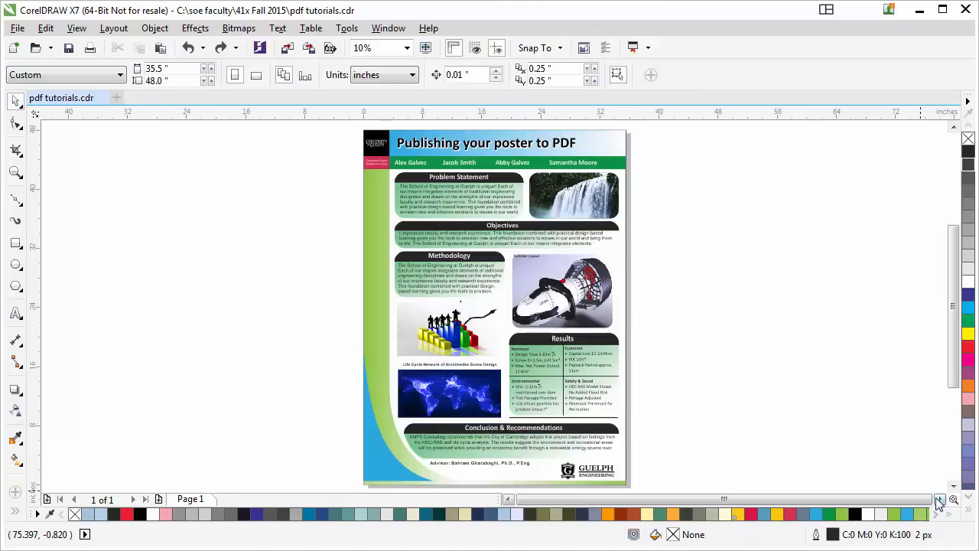
mouse_move(538, 363)
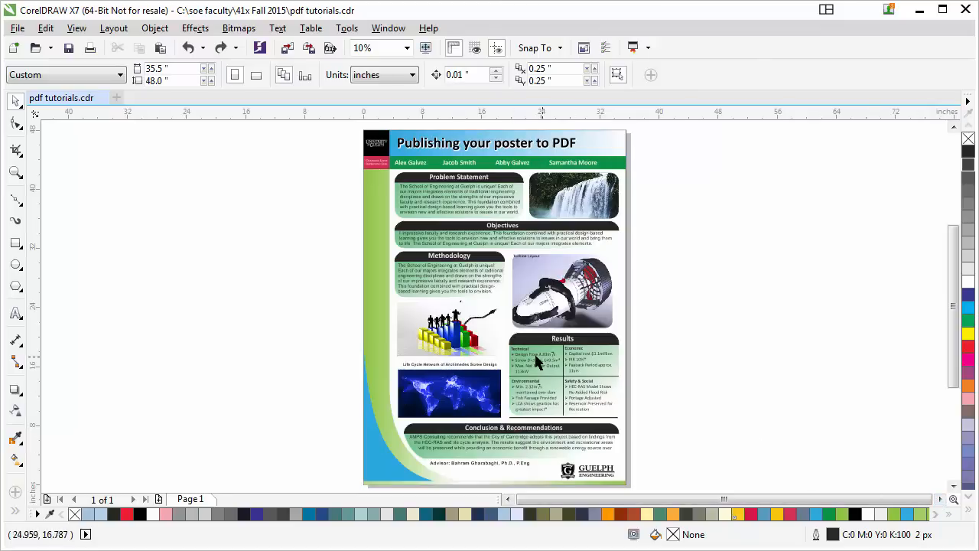
mouse_move(538, 365)
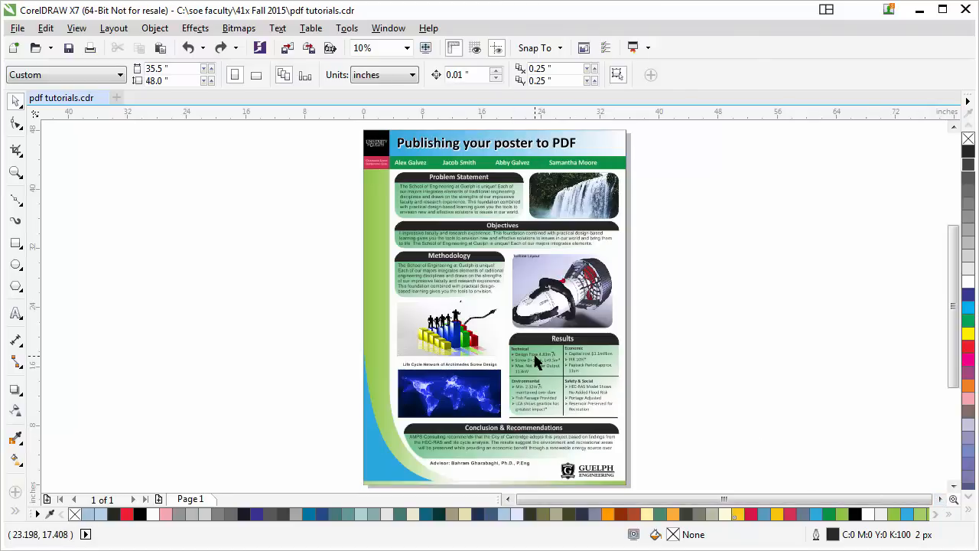
mouse_move(768, 412)
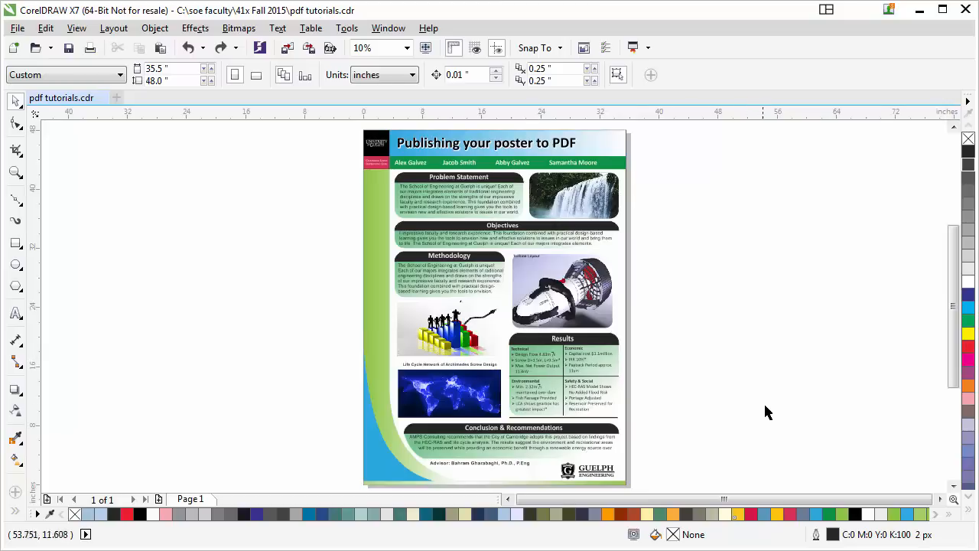
mouse_move(739, 422)
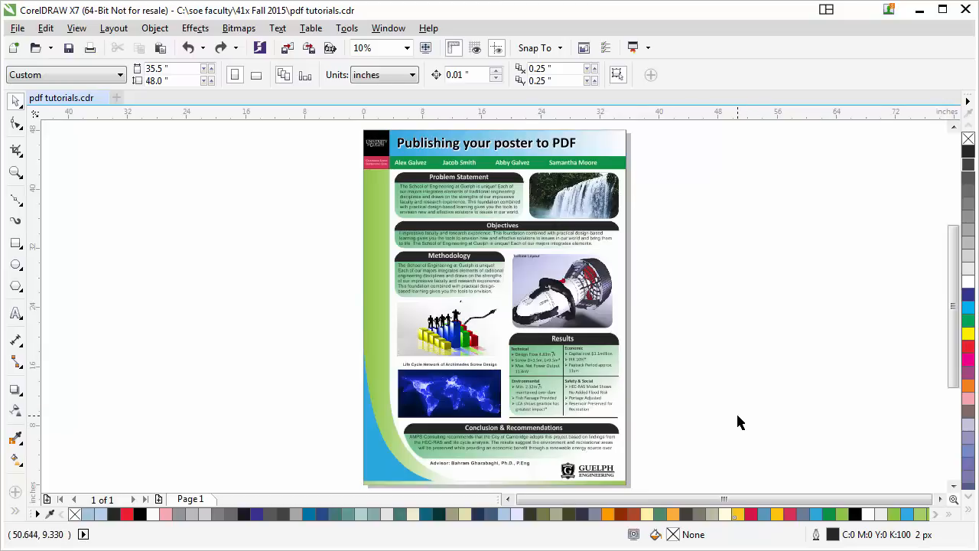
mouse_move(672, 422)
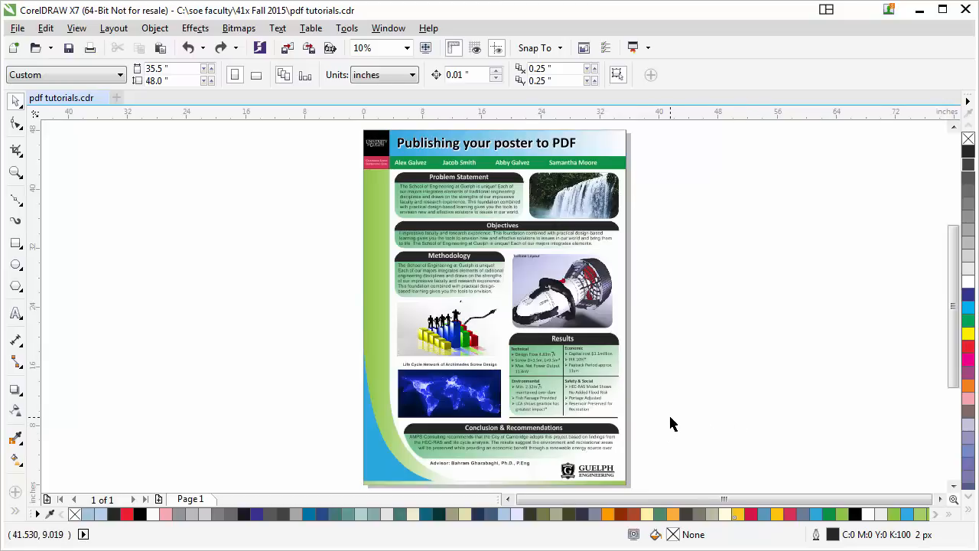
mouse_move(686, 421)
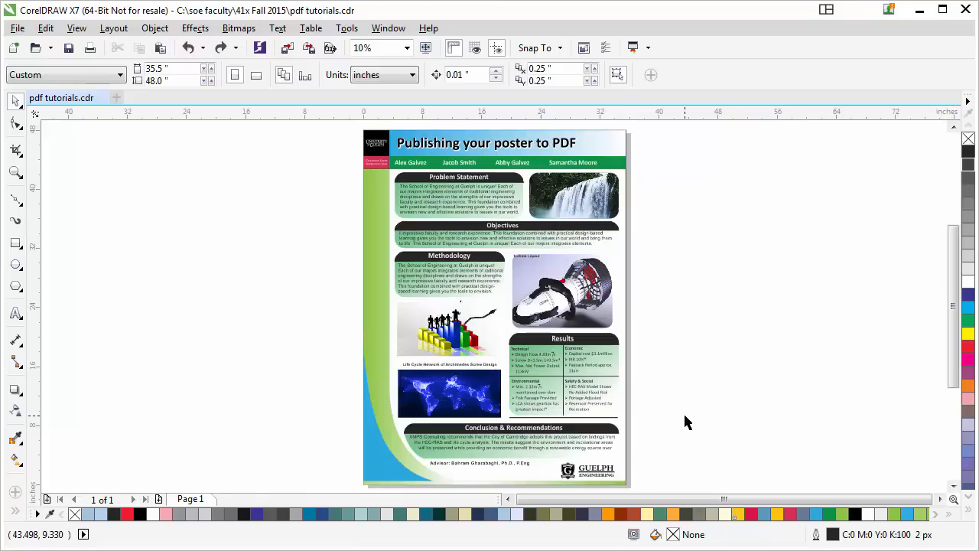
mouse_move(694, 422)
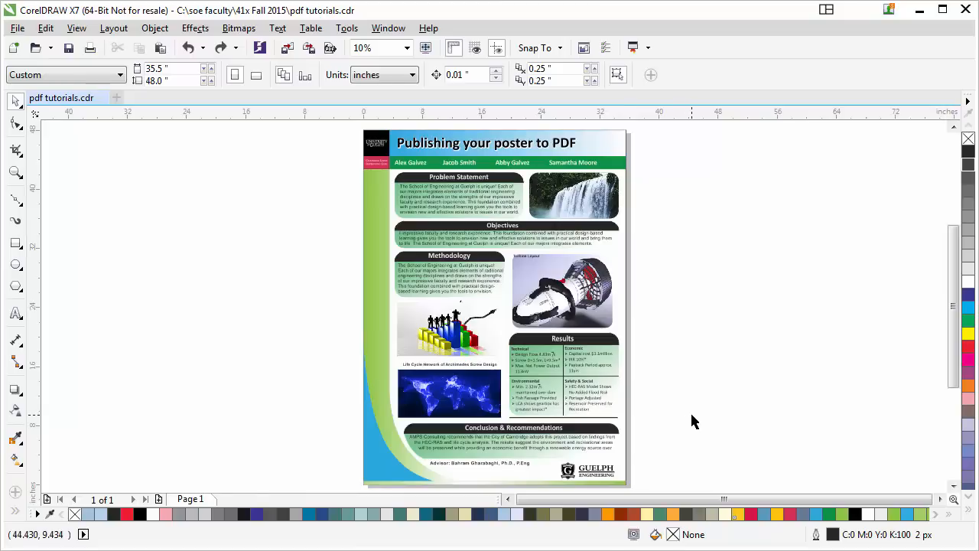
mouse_move(699, 417)
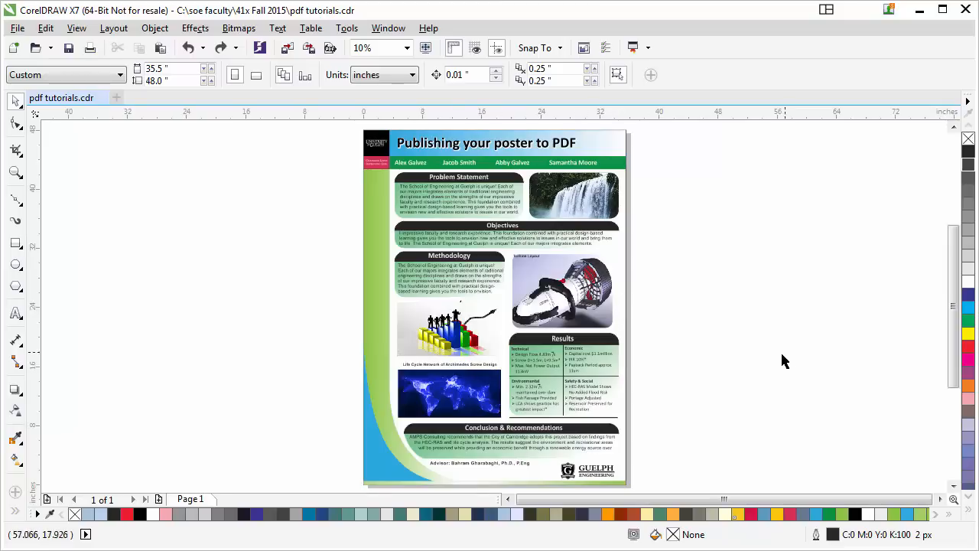
mouse_move(790, 361)
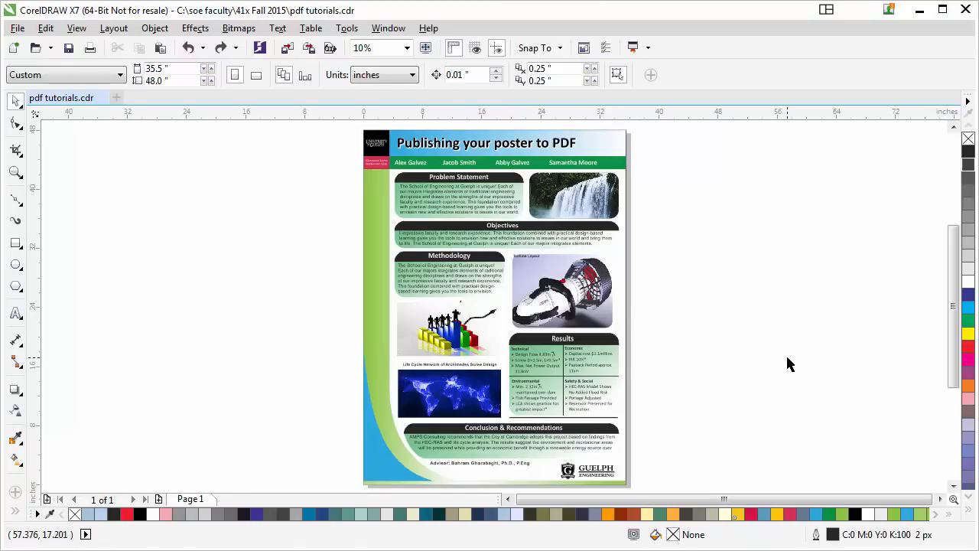
mouse_move(795, 365)
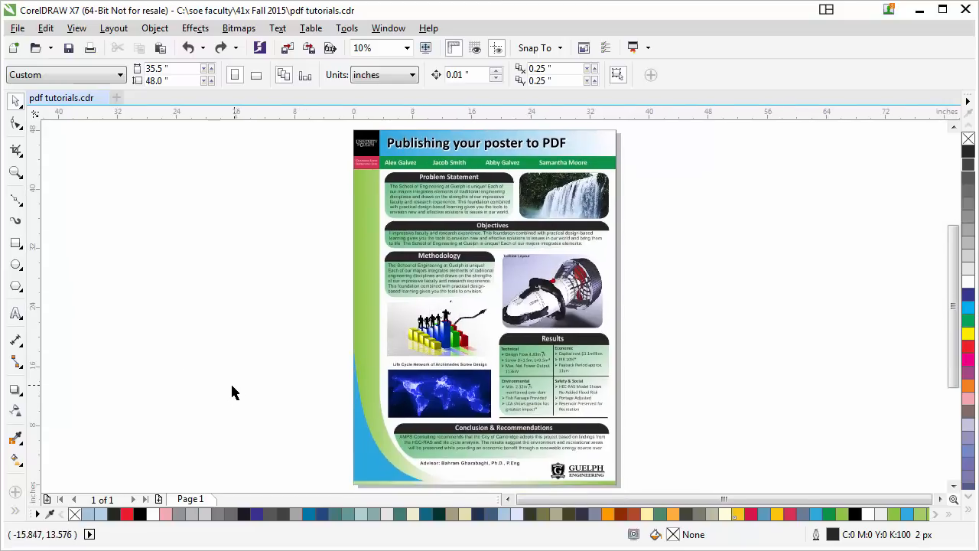
mouse_move(250, 386)
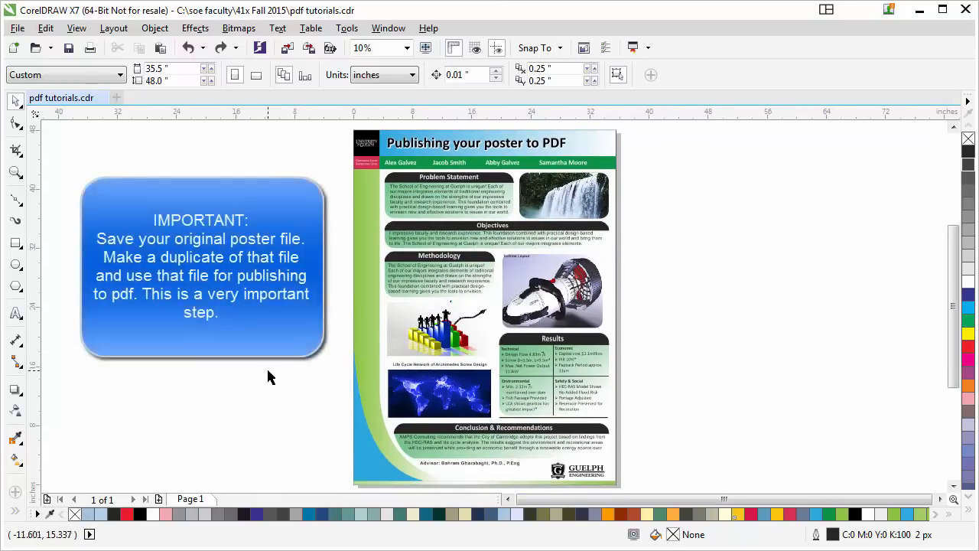
Step: Save a duplicate of the poster as 'pdf tutorials for printer'
click(61, 97)
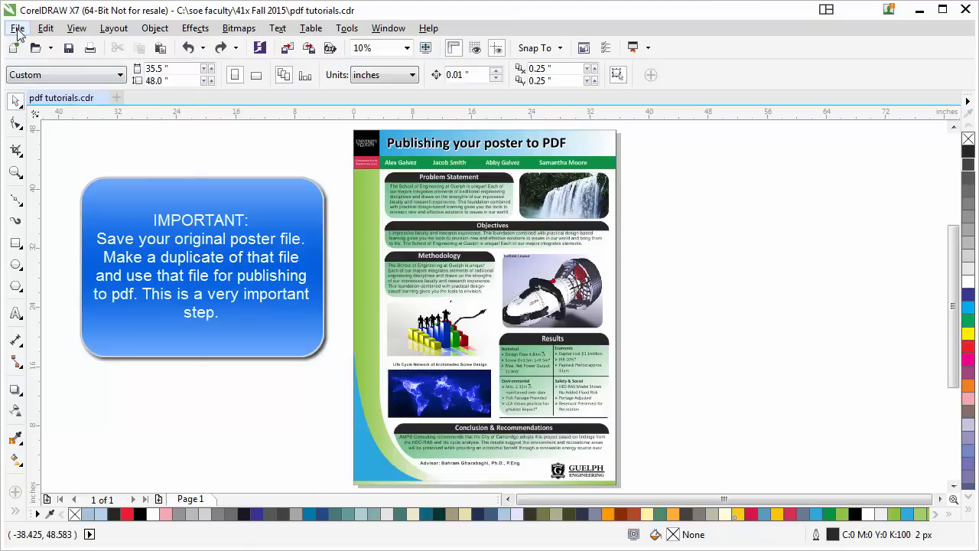
click(21, 28)
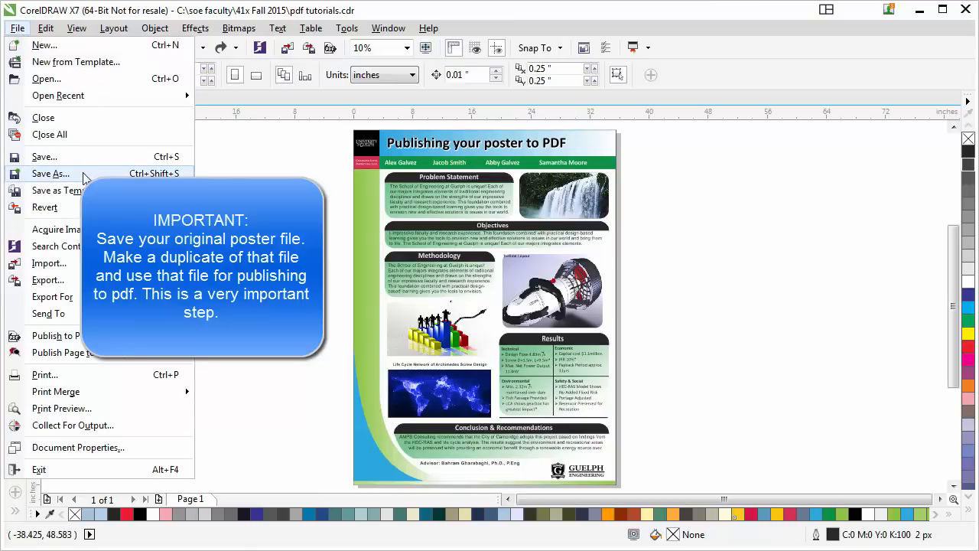
click(49, 173)
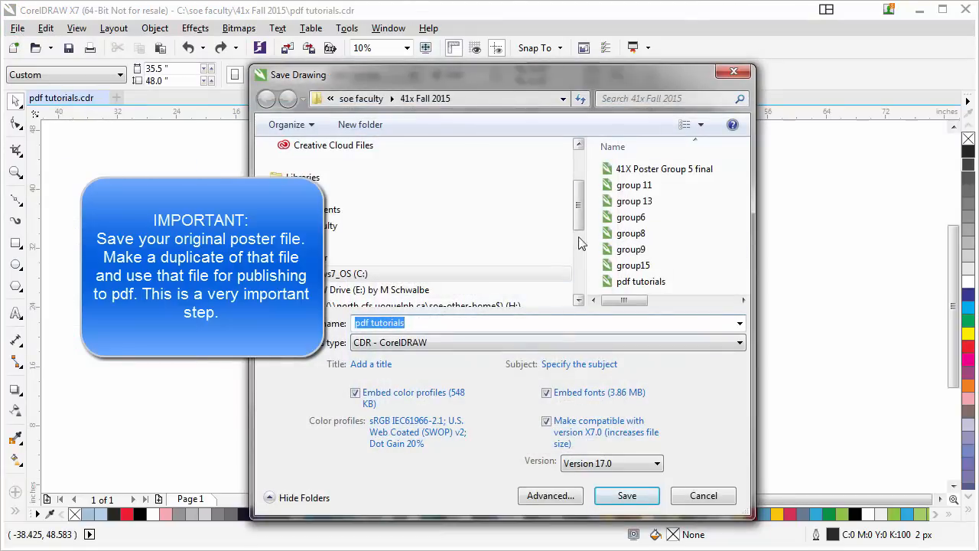
click(429, 322)
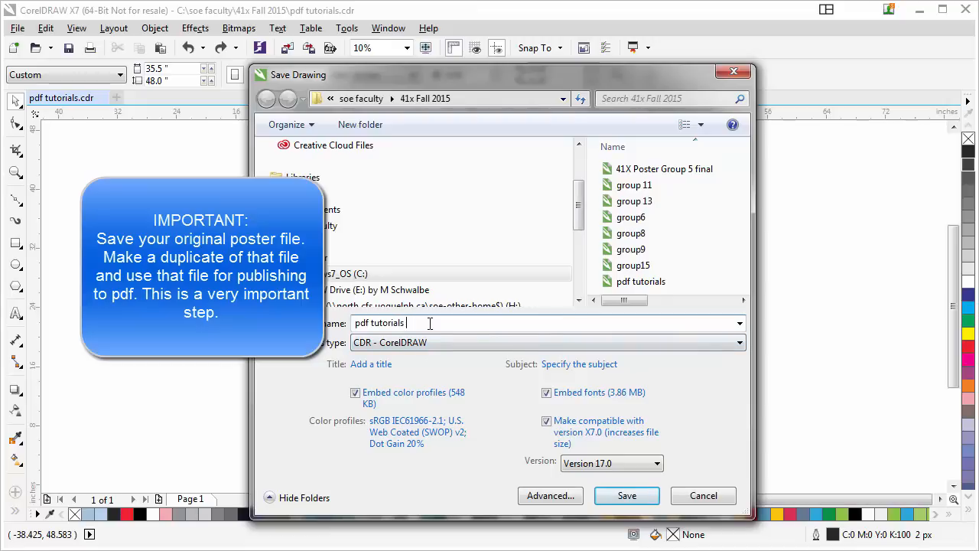
text(for printer)
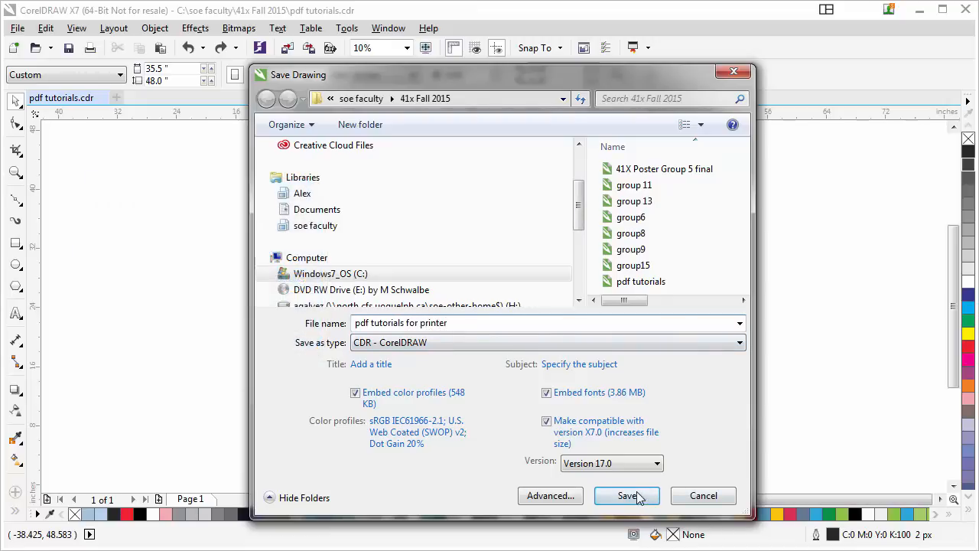
click(627, 496)
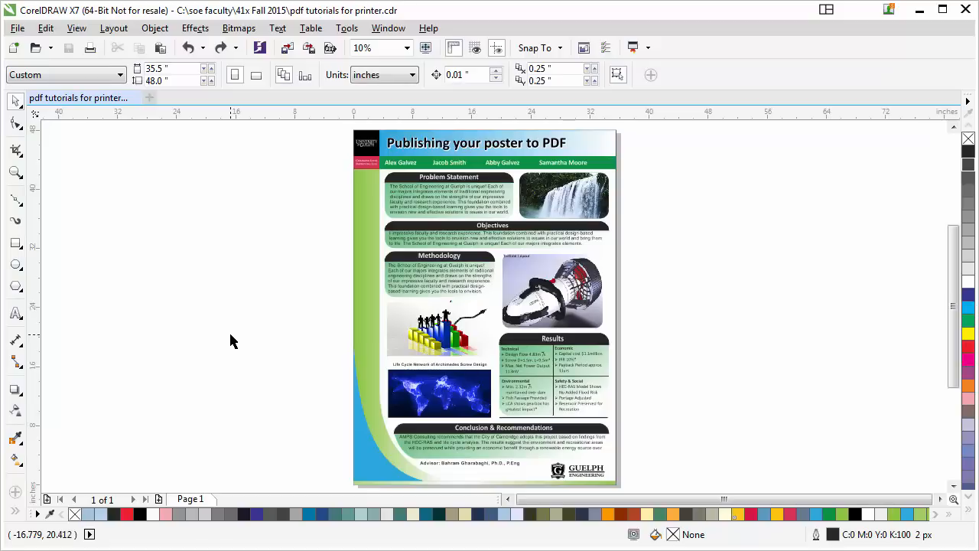
click(76, 98)
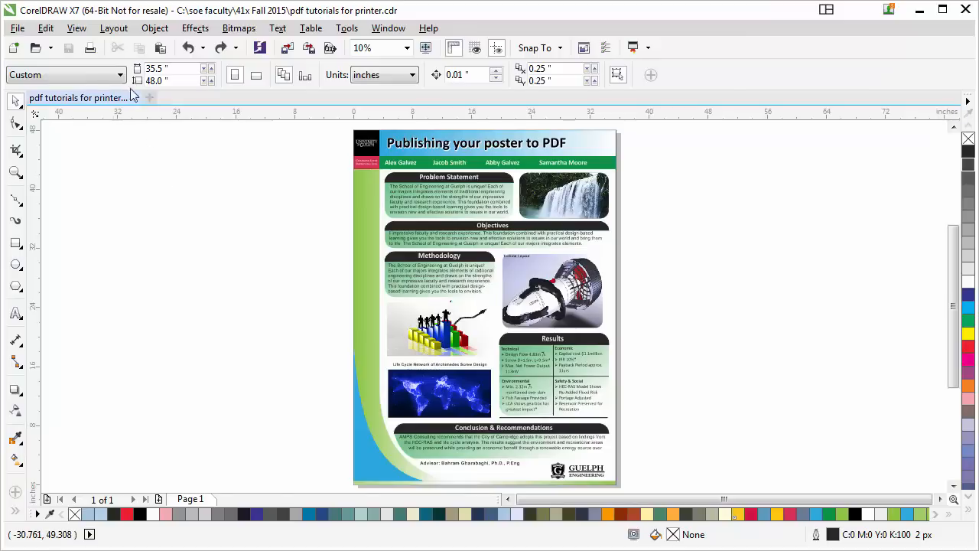
mouse_move(70, 110)
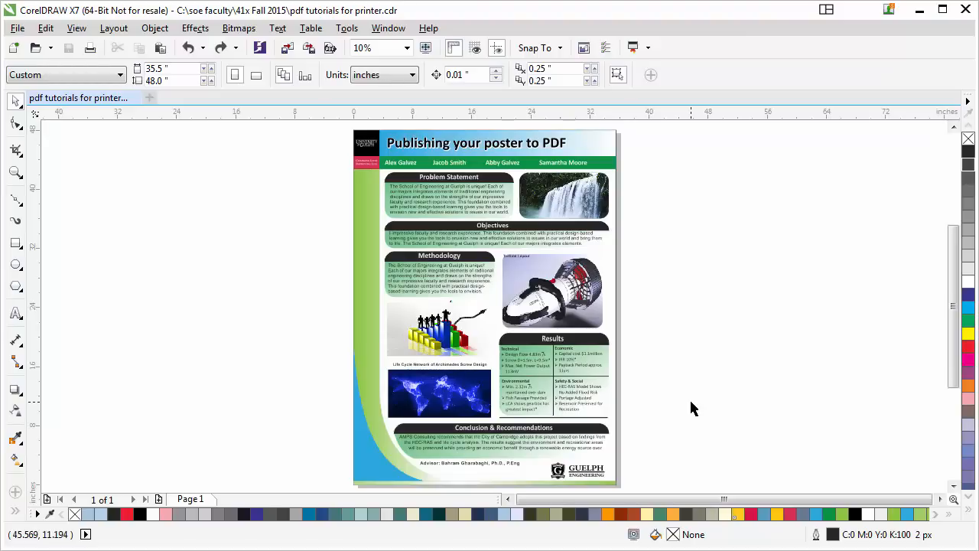
mouse_move(684, 417)
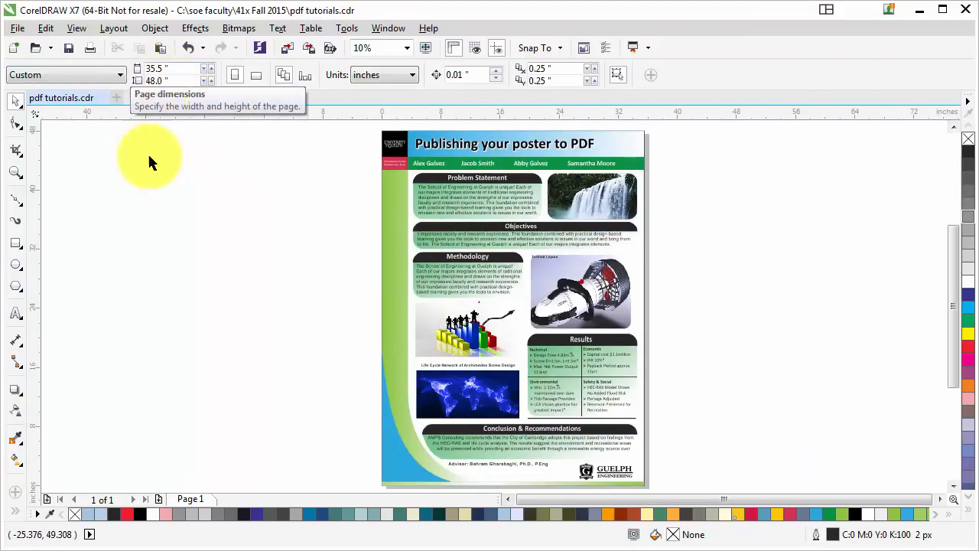
mouse_move(732, 327)
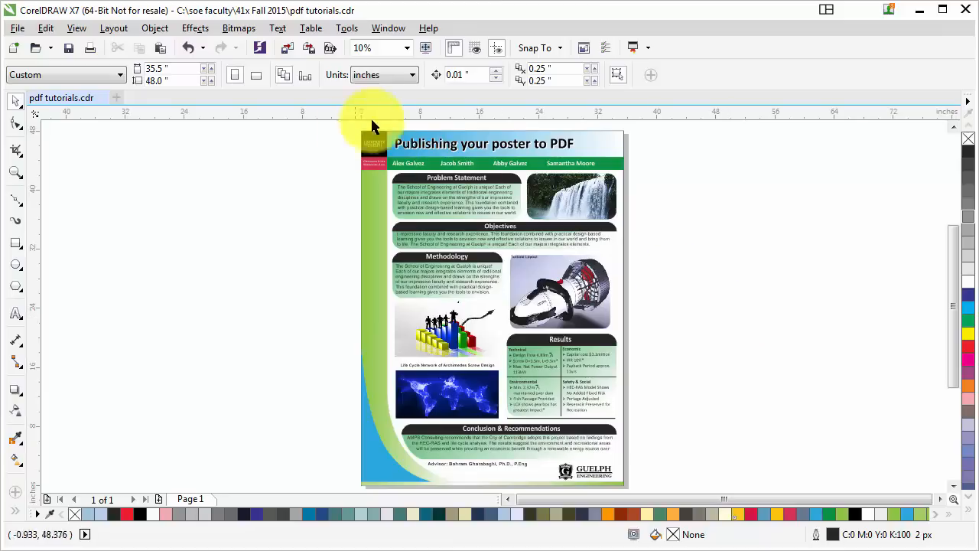
mouse_move(705, 264)
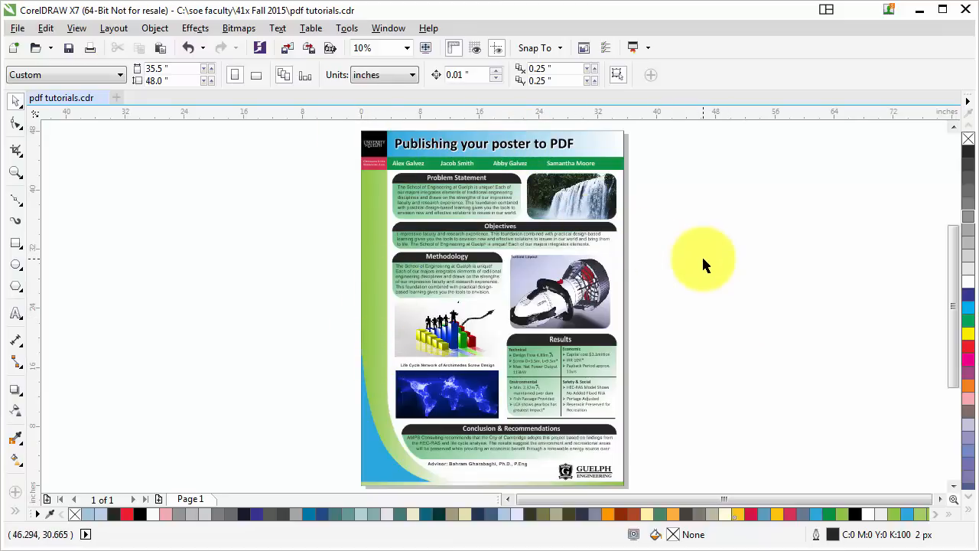
mouse_move(678, 289)
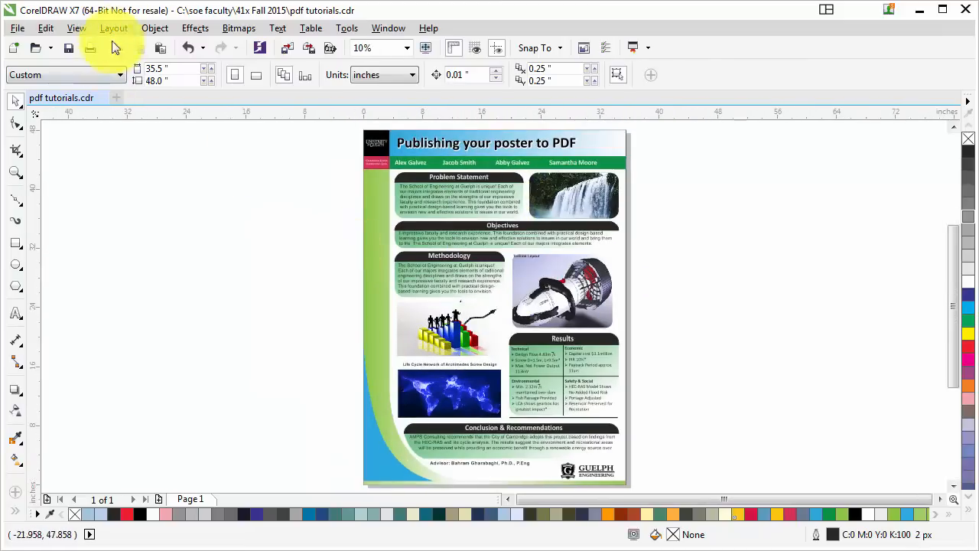
click(155, 28)
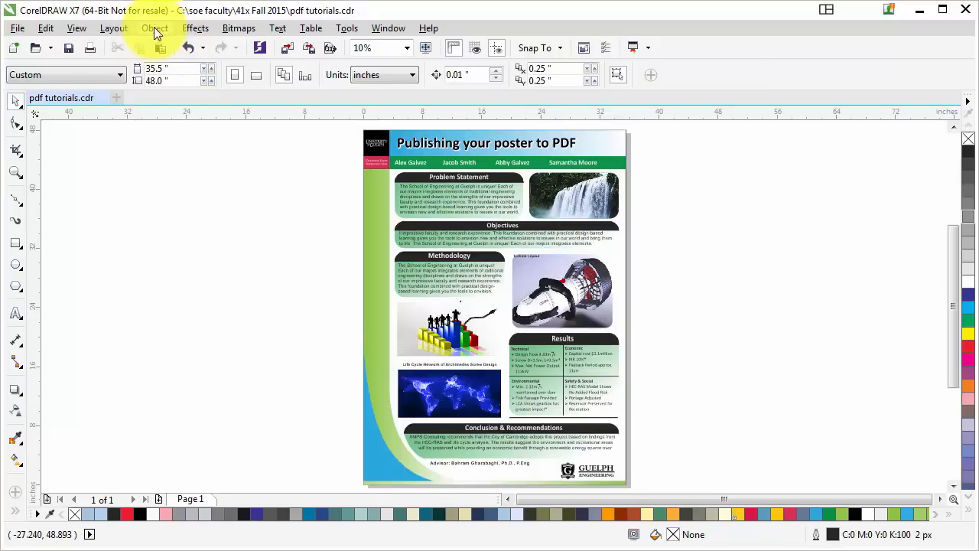
click(155, 28)
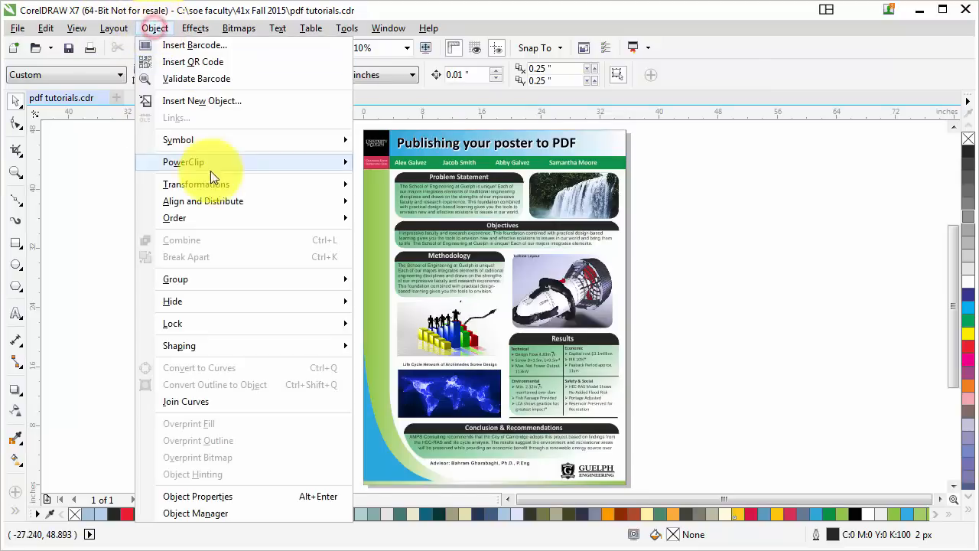
mouse_move(197, 323)
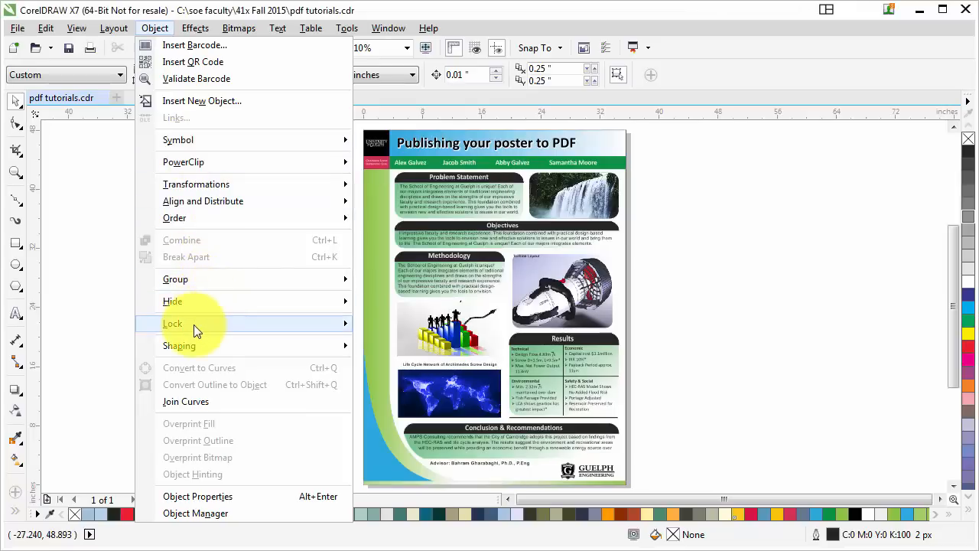
click(173, 323)
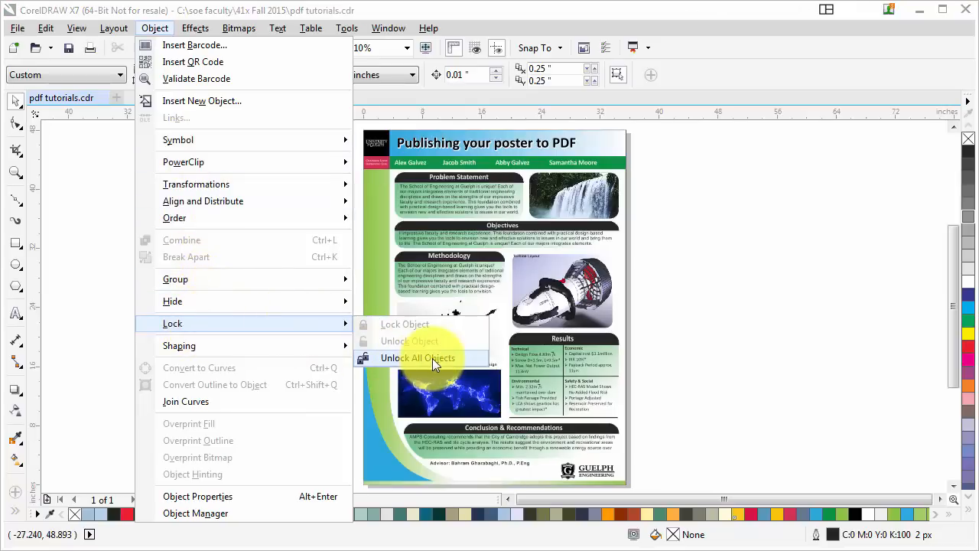
click(417, 357)
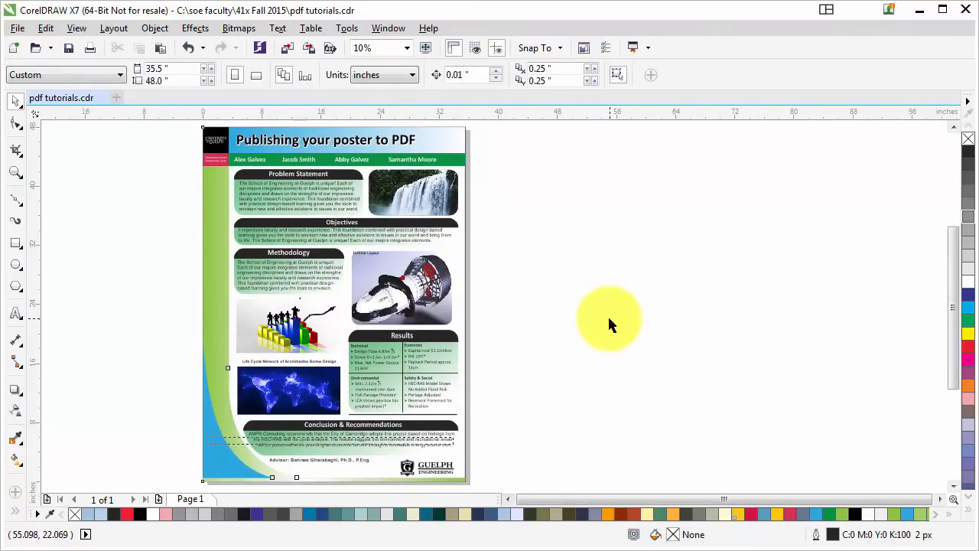
mouse_move(804, 243)
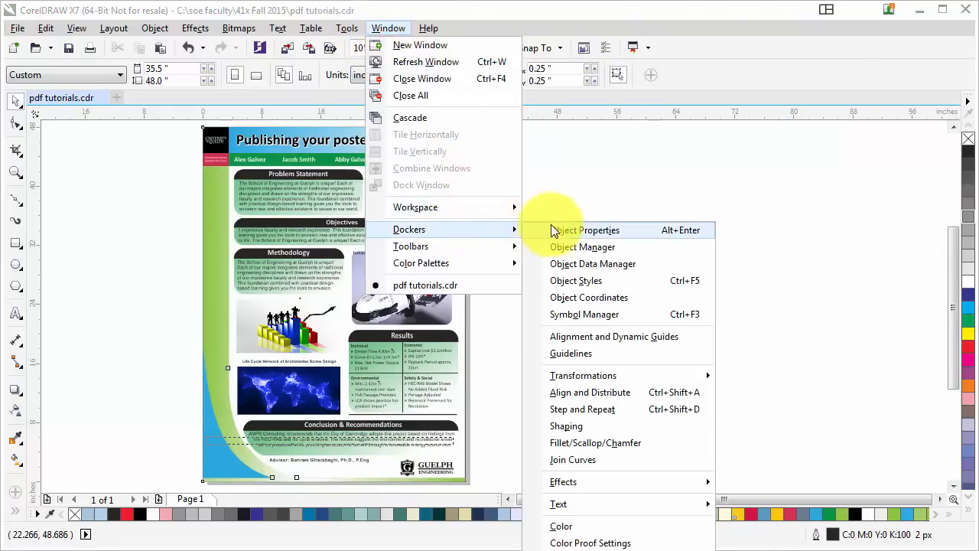
mouse_move(604, 247)
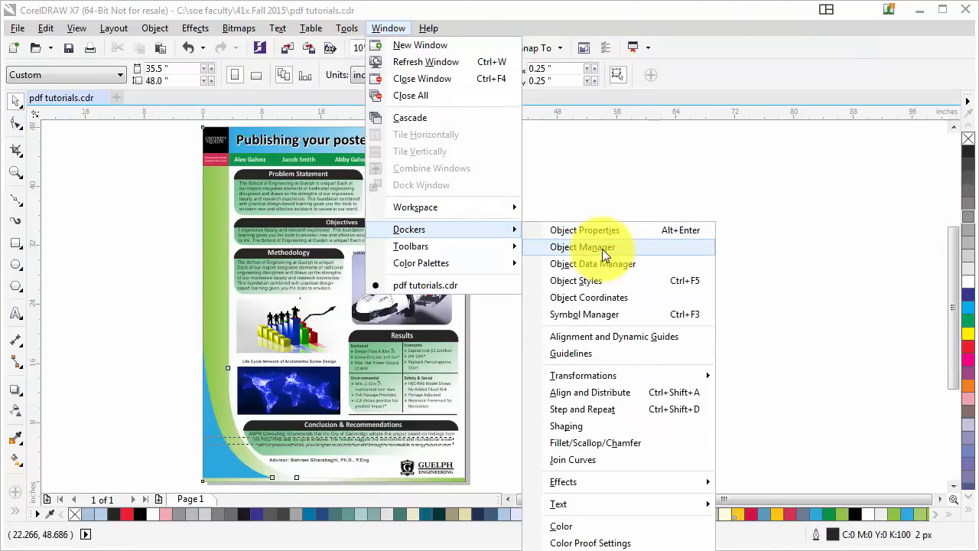
Step: Open the Object Manager docker to list the poster's page and master page layers
click(584, 247)
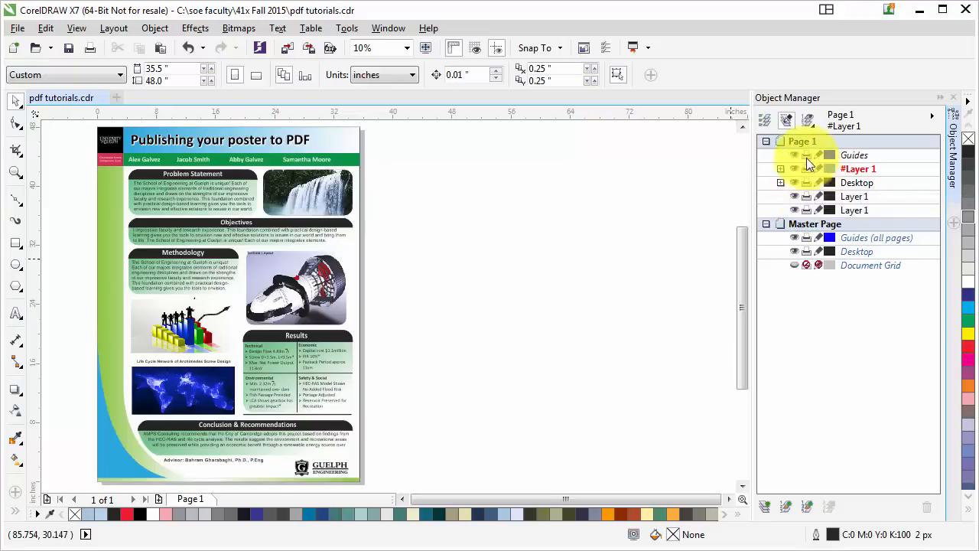
mouse_move(810, 198)
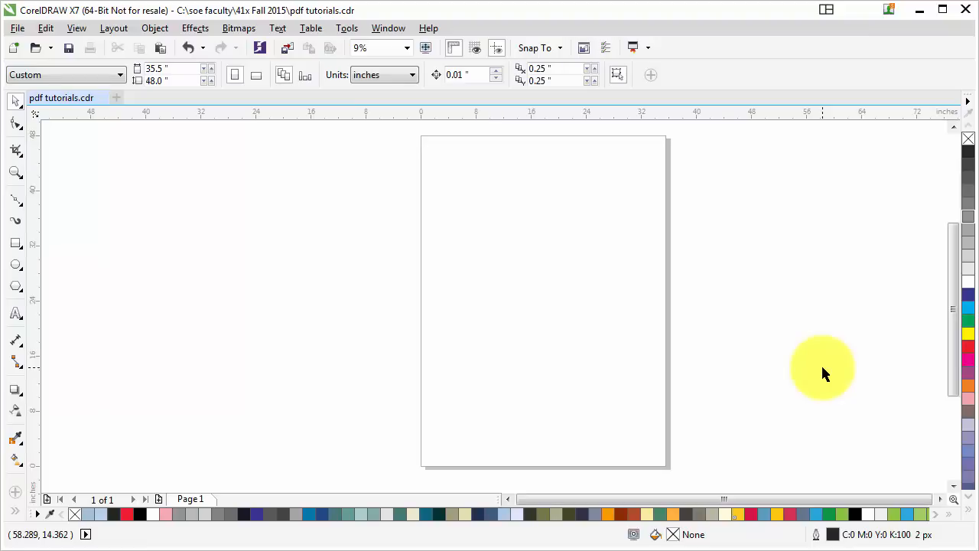
mouse_move(652, 350)
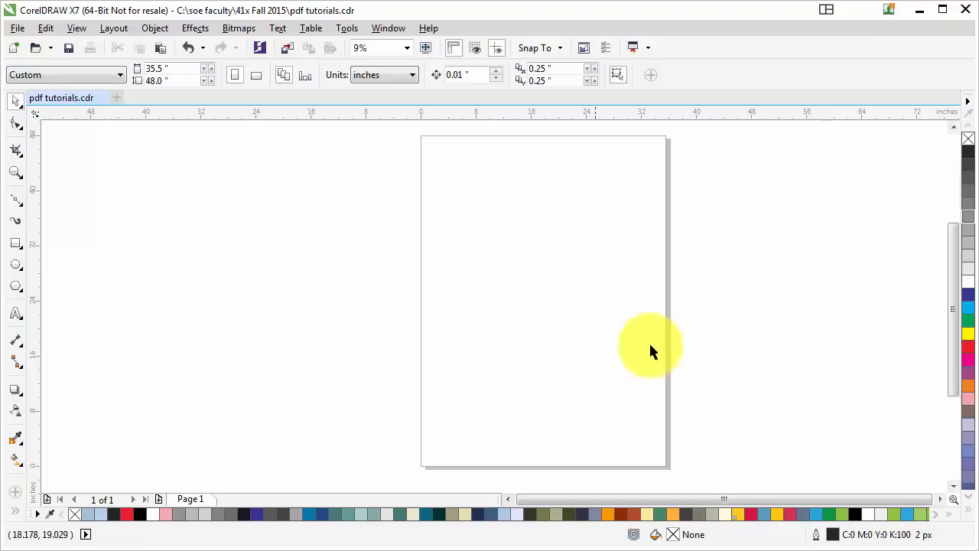
mouse_move(736, 343)
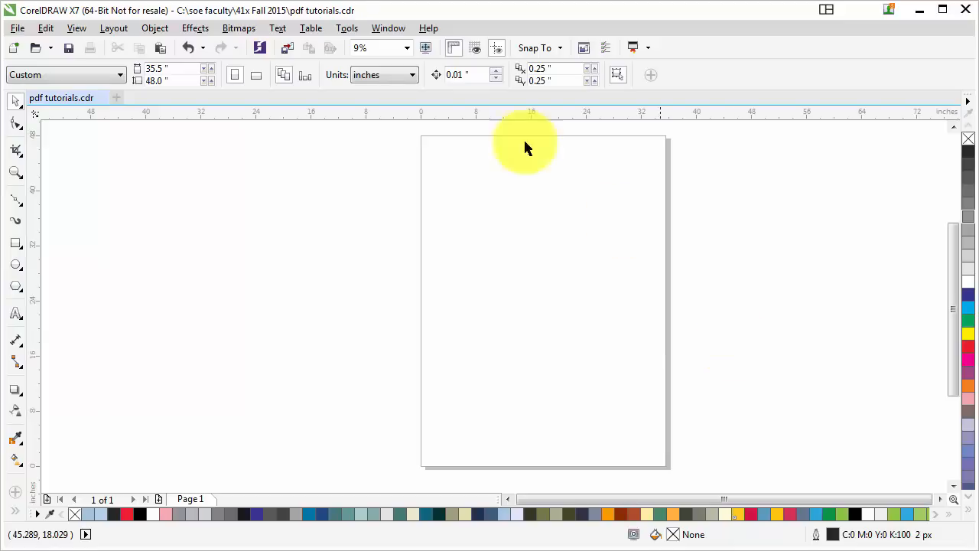
mouse_move(180, 47)
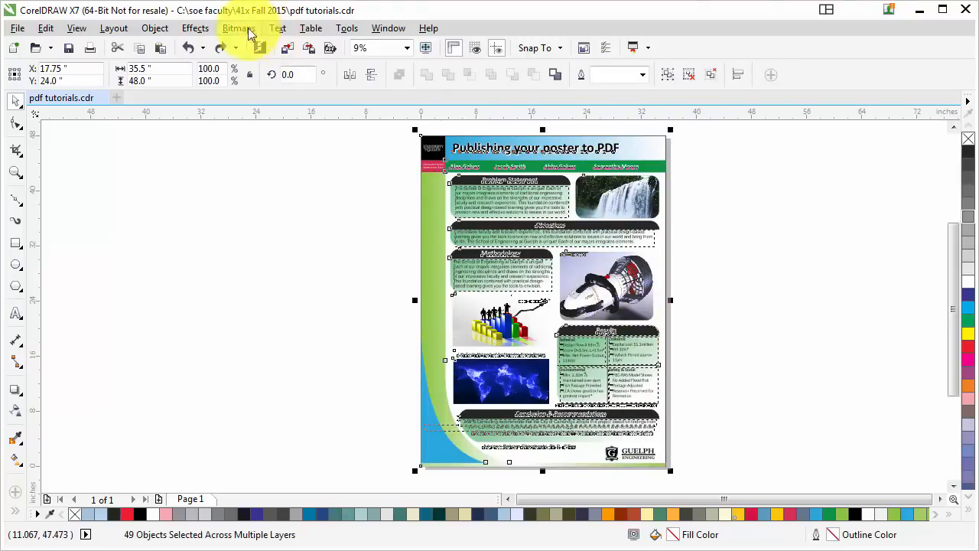
Step: Convert the poster to a 200 dpi CMYK bitmap with transparent background turned off
click(239, 28)
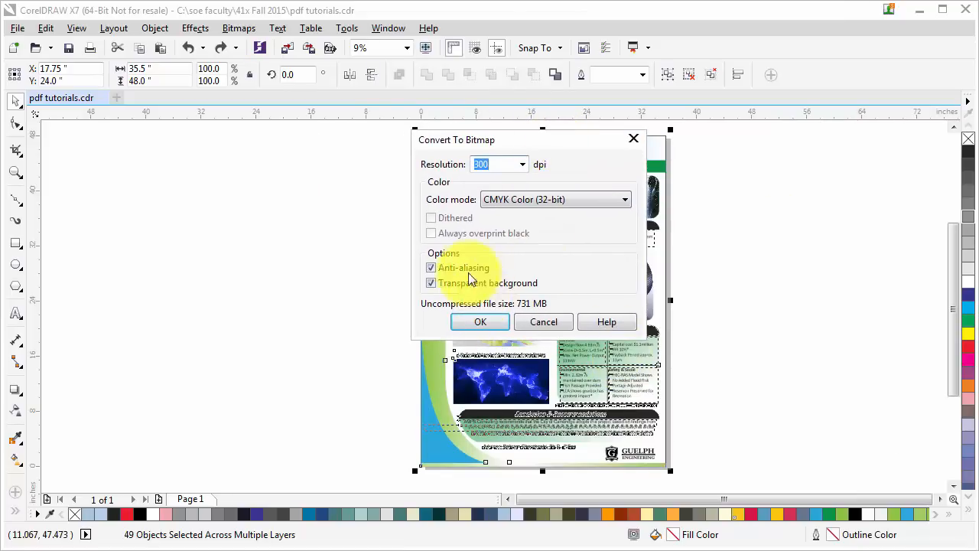
mouse_move(626, 208)
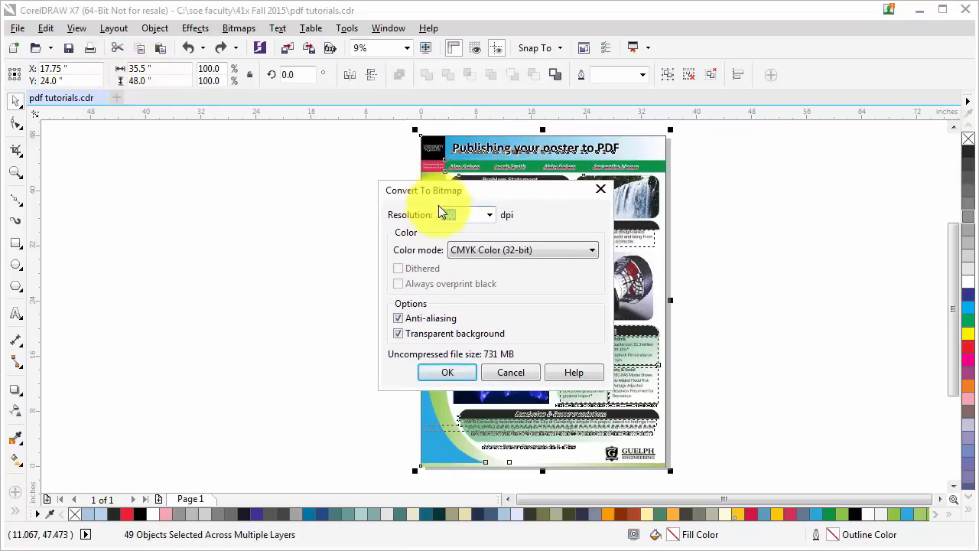
click(463, 214)
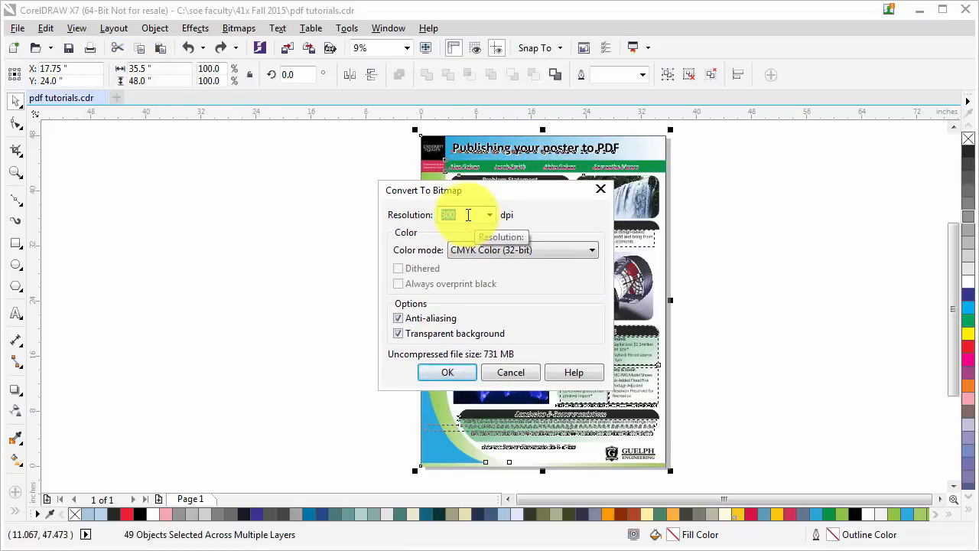
text(200)
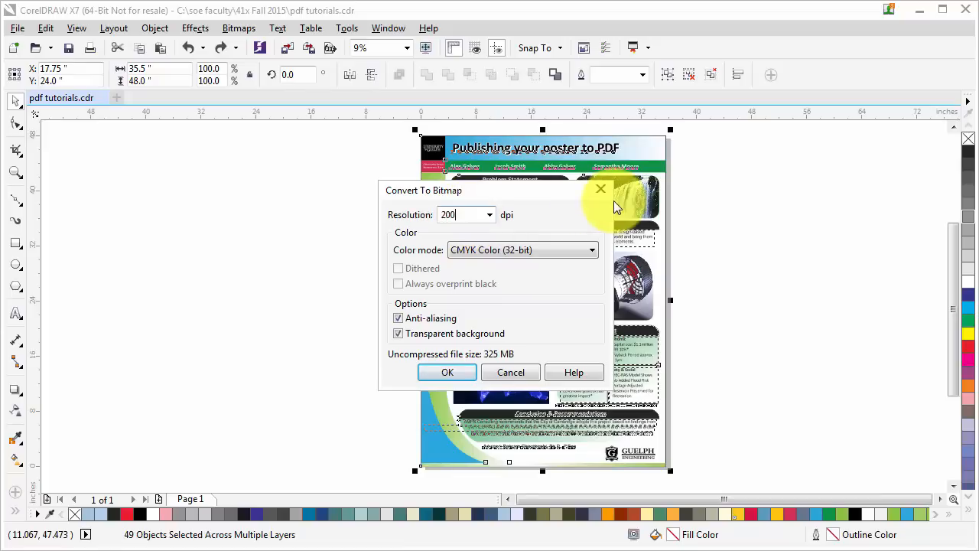
mouse_move(546, 245)
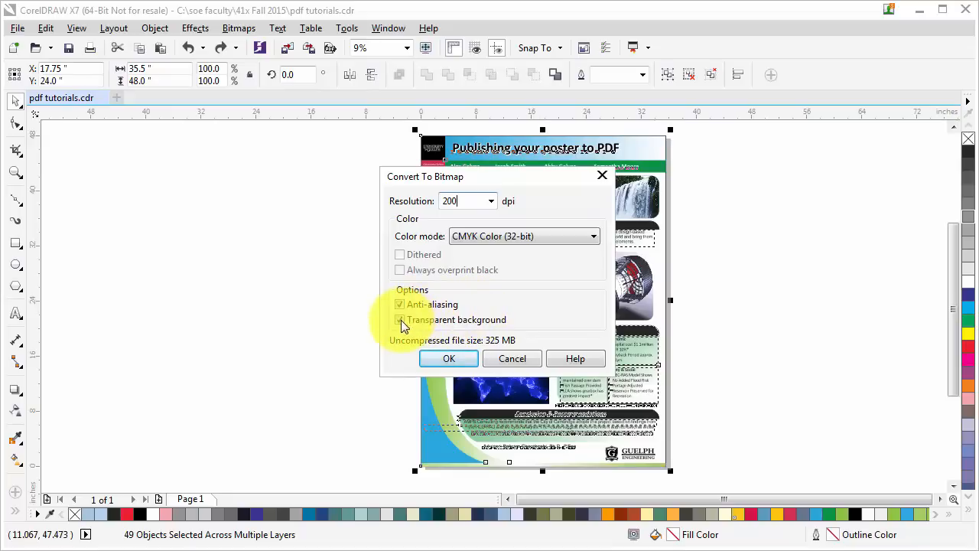
click(400, 318)
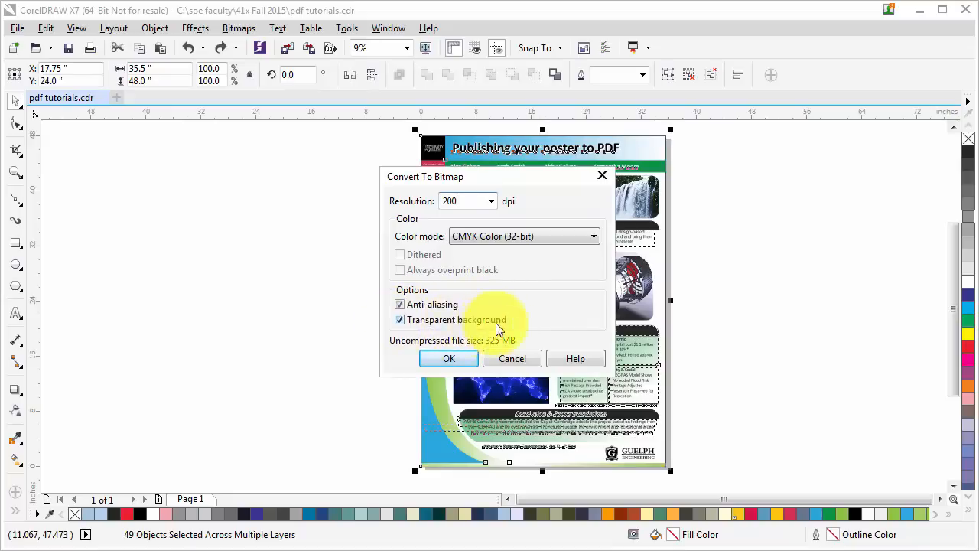
mouse_move(505, 360)
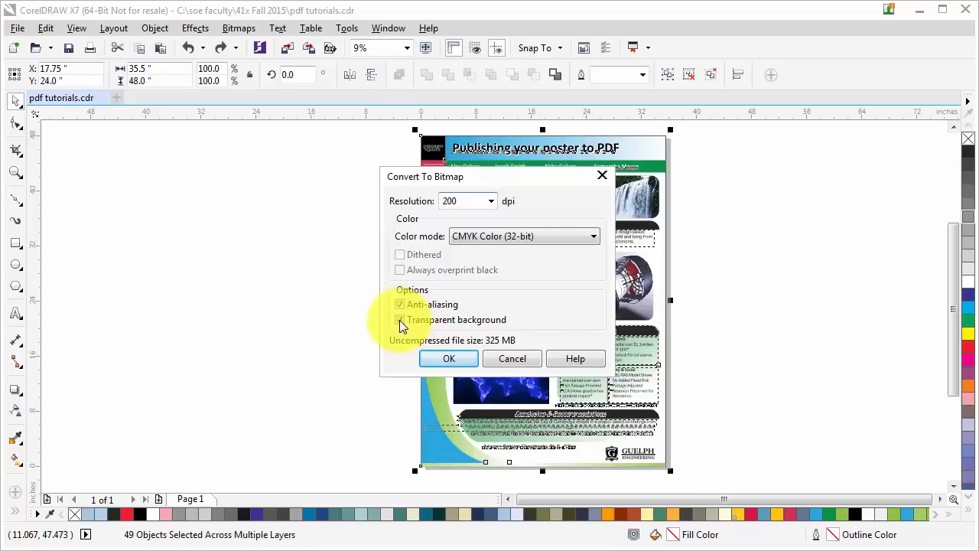
click(400, 319)
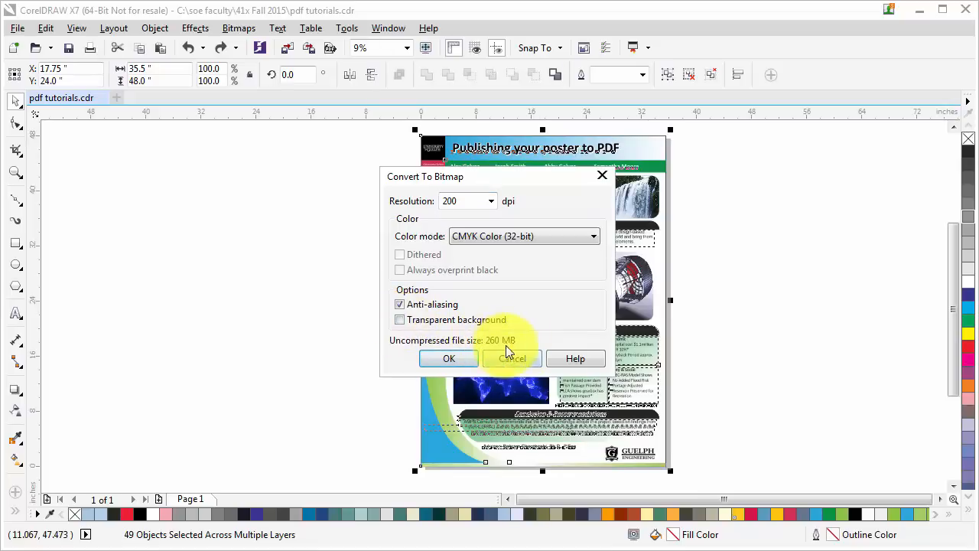
mouse_move(514, 341)
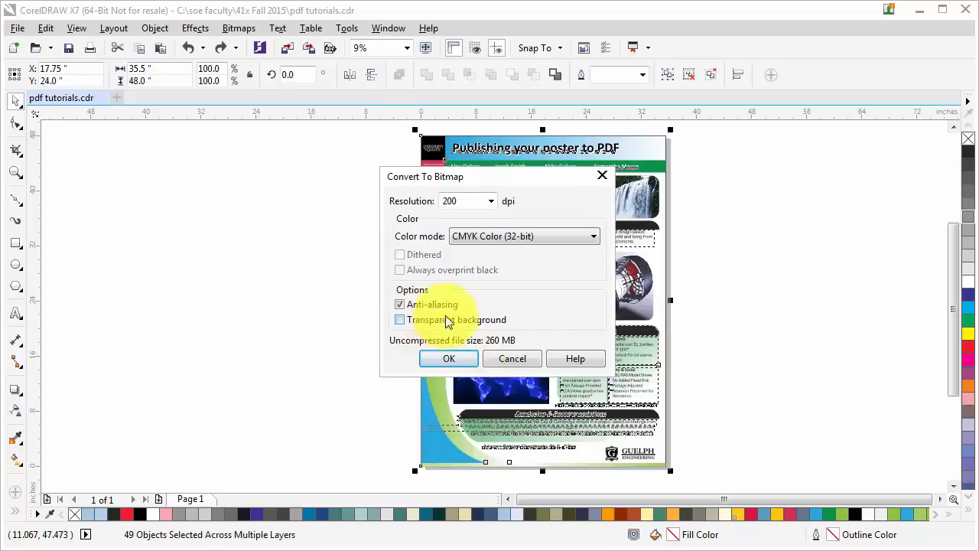
mouse_move(463, 312)
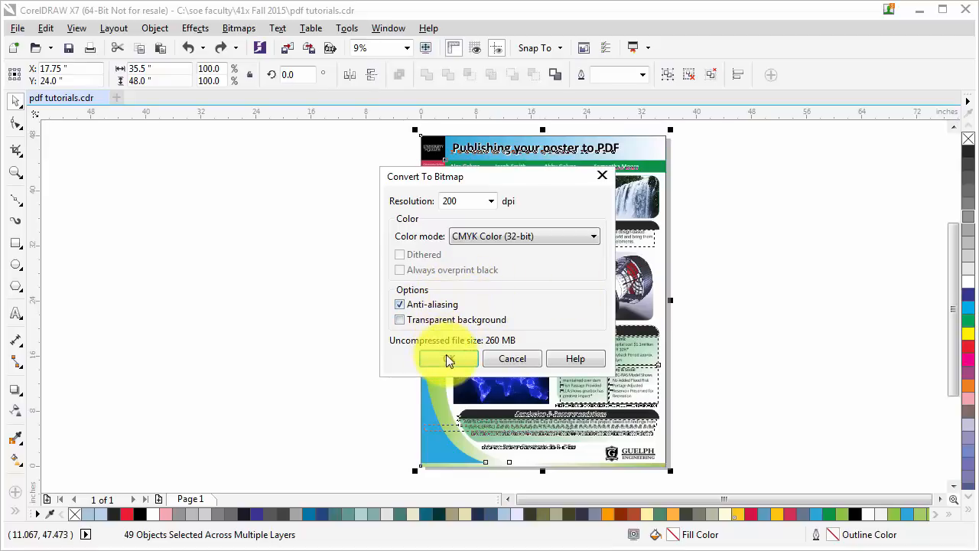
click(447, 358)
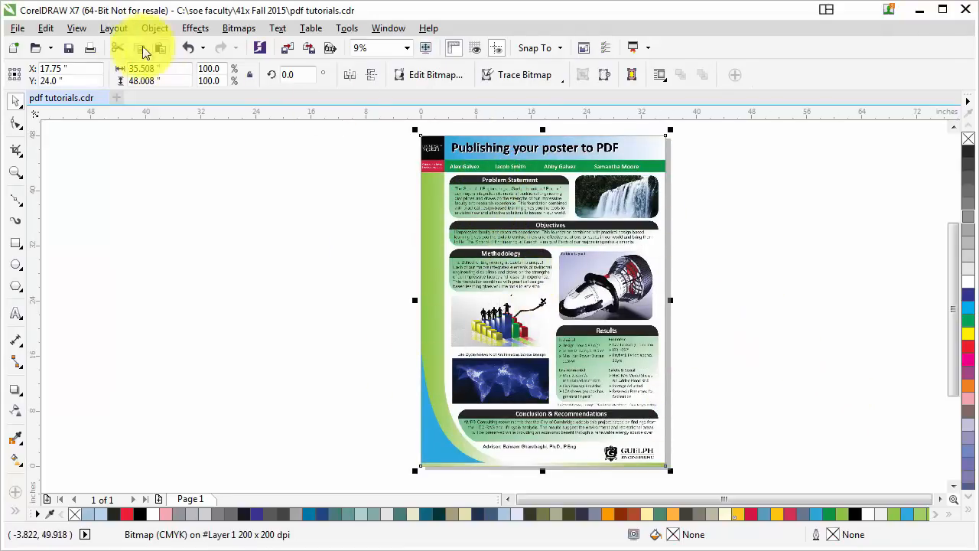
Step: Switch the display to Normal rendering and zoom back out to the whole poster
click(97, 28)
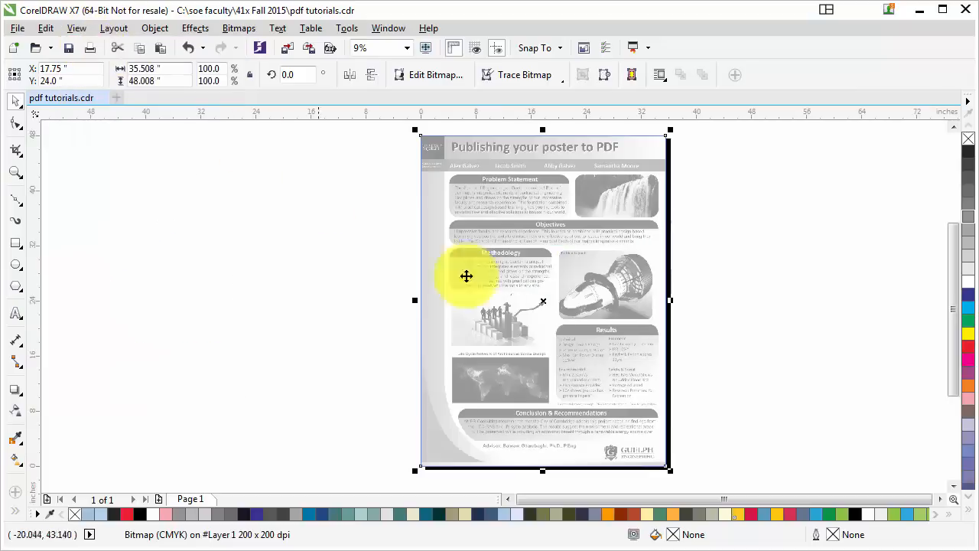
mouse_move(59, 31)
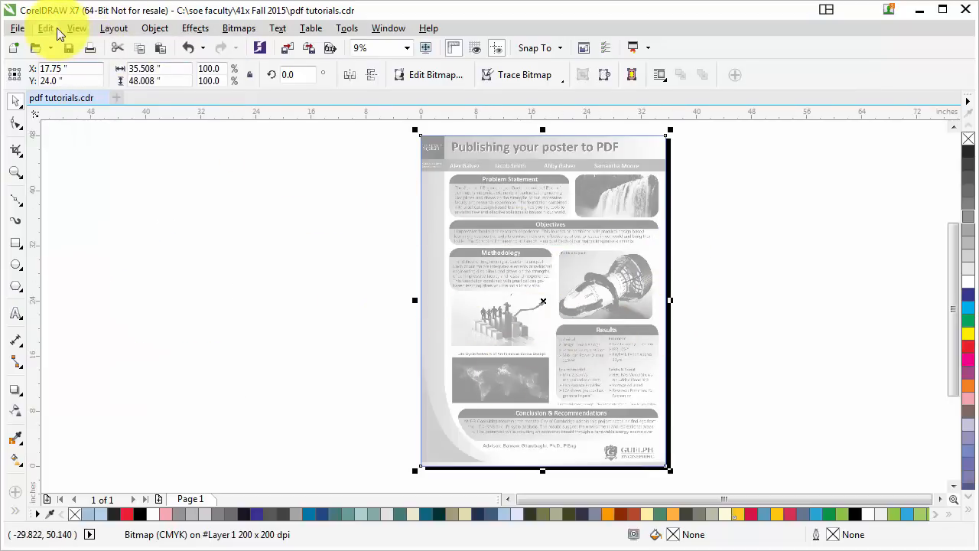
click(76, 28)
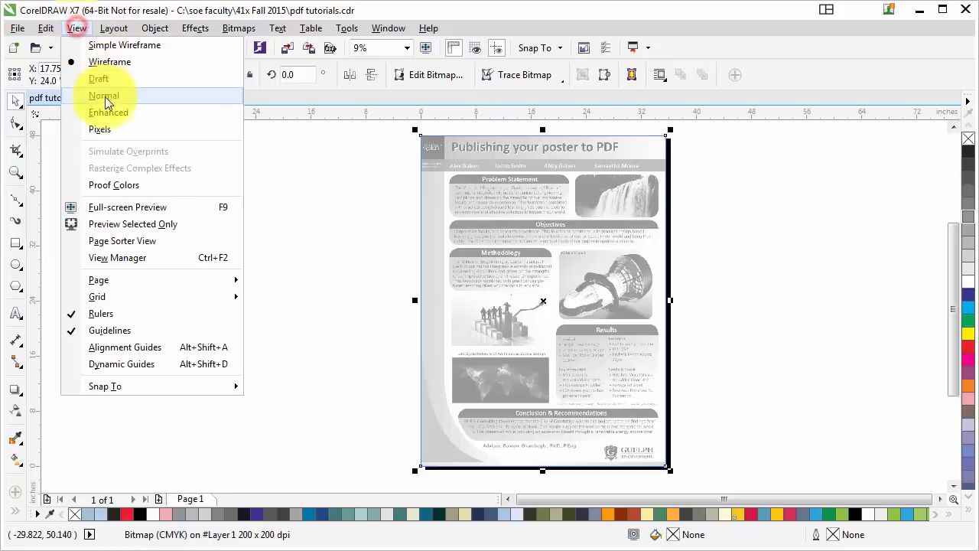
click(103, 94)
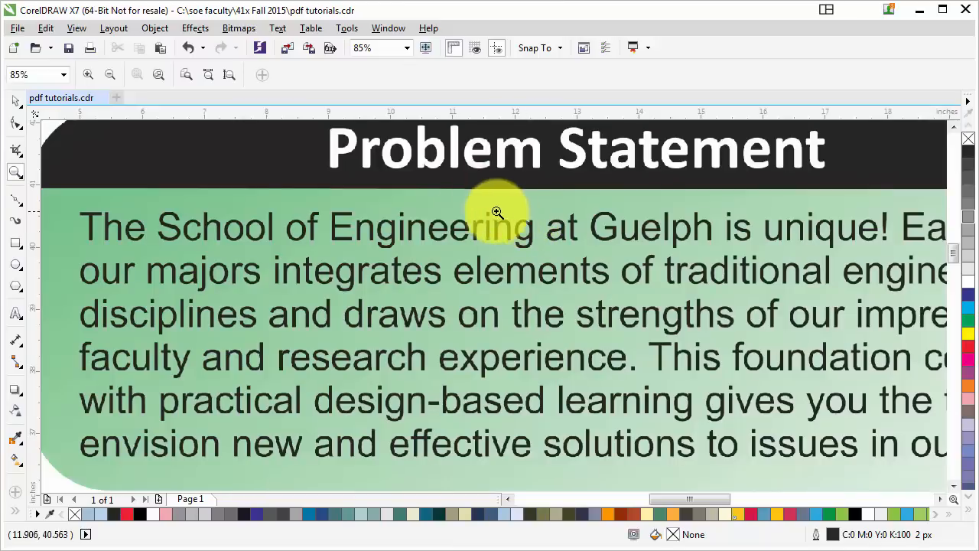
click(497, 212)
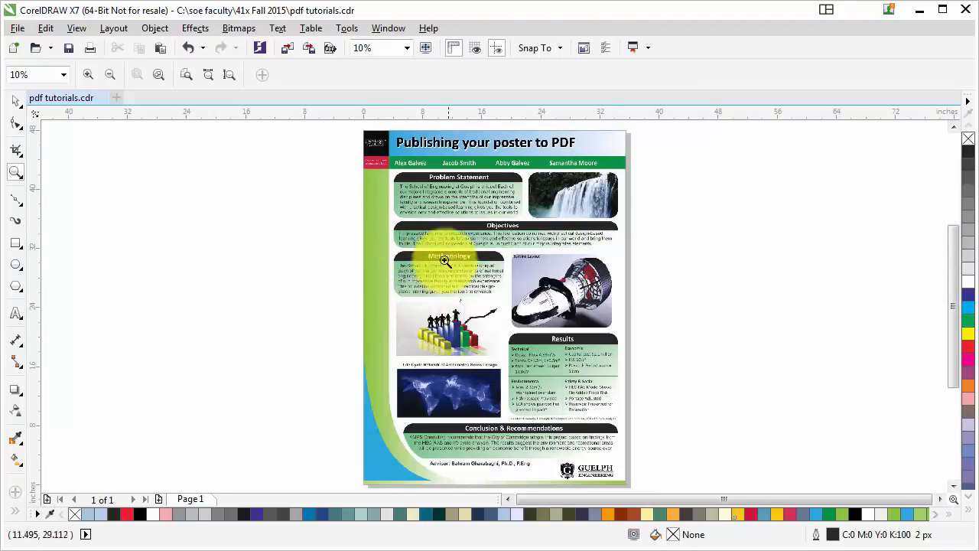
mouse_move(16, 107)
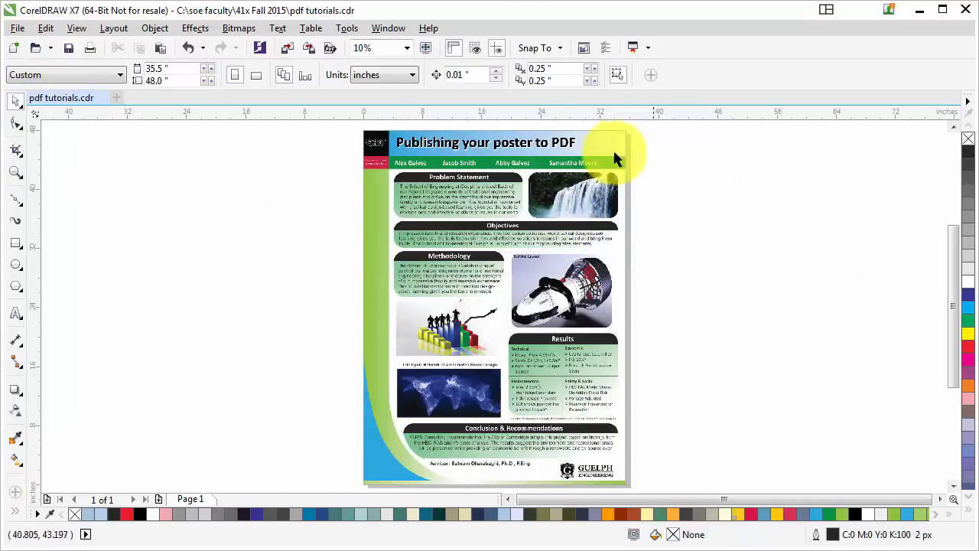
Step: Start Publish To PDF for the poster and choose the Prepress preset
click(20, 28)
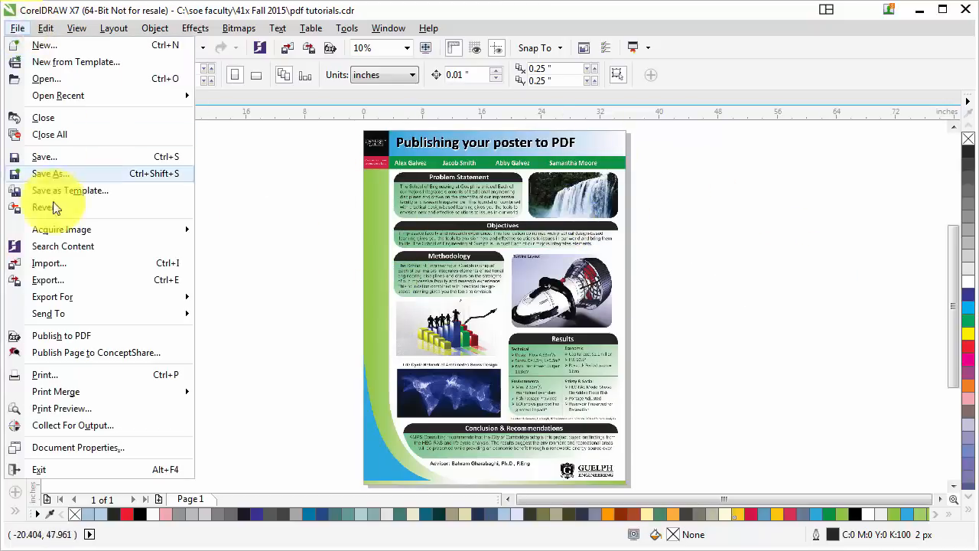
mouse_move(87, 340)
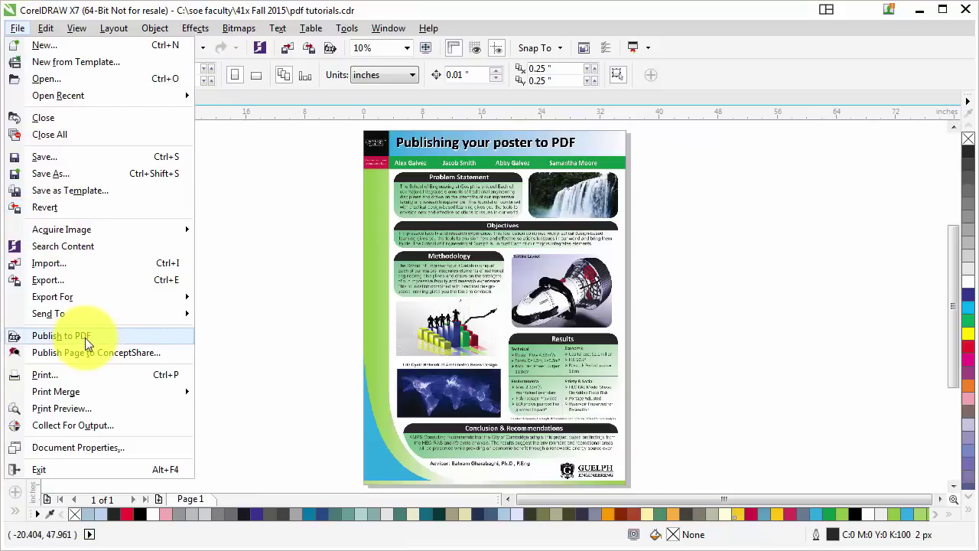
click(60, 336)
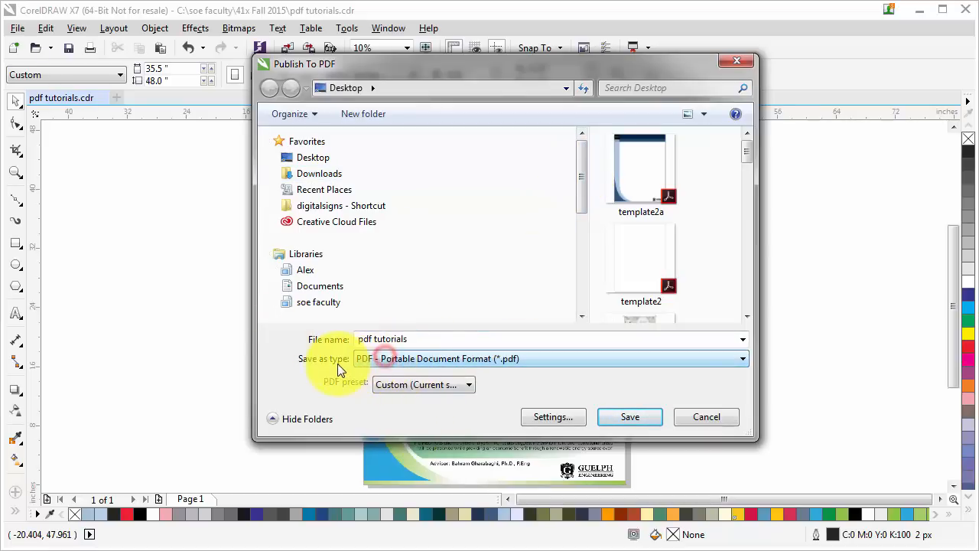
mouse_move(363, 395)
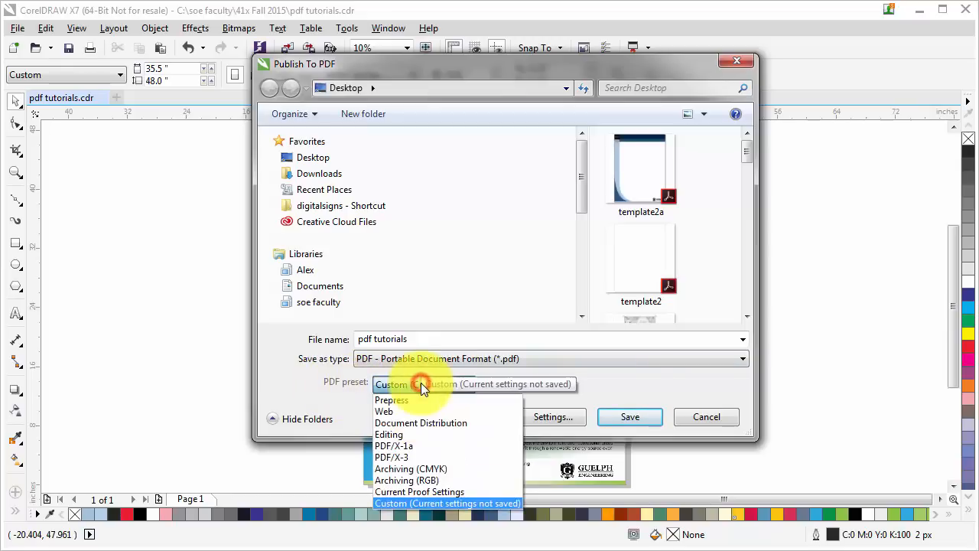
click(391, 399)
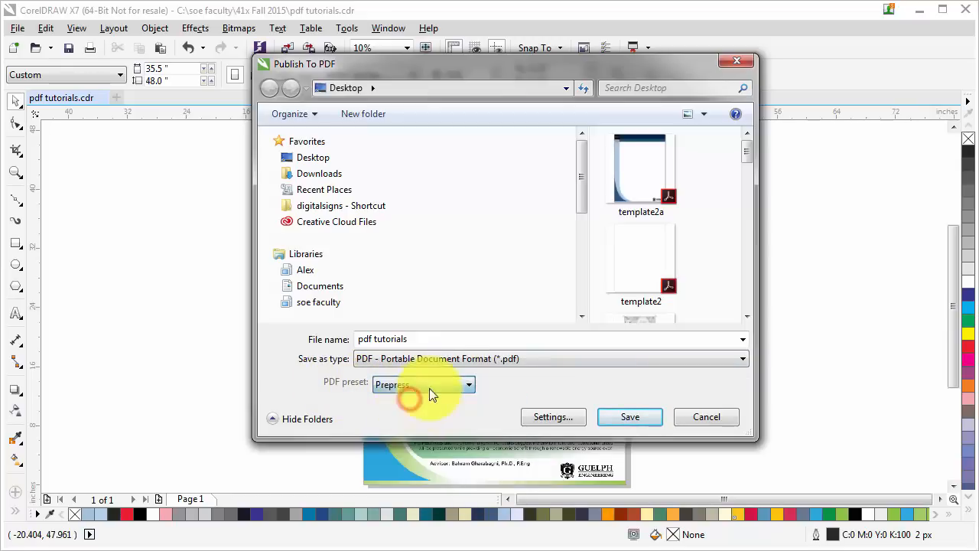
mouse_move(421, 403)
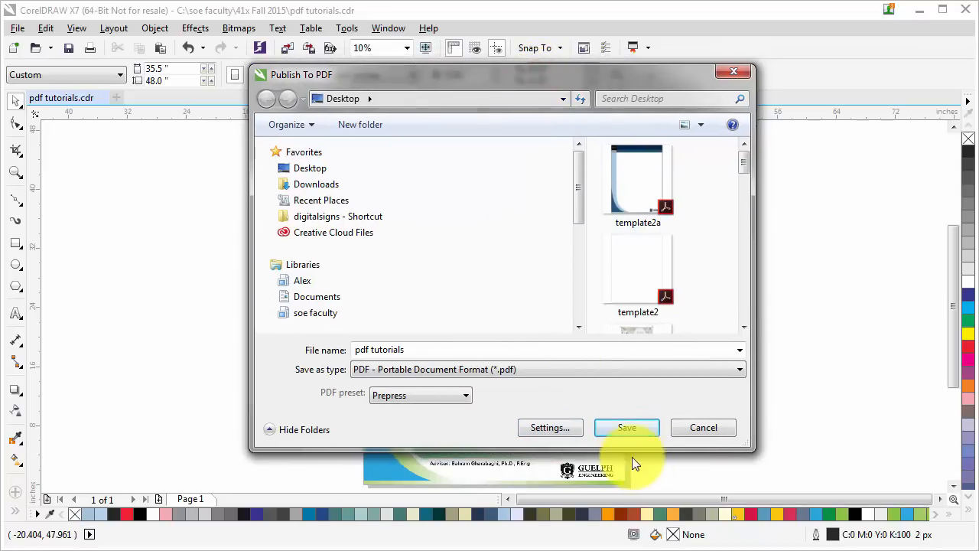
mouse_move(489, 407)
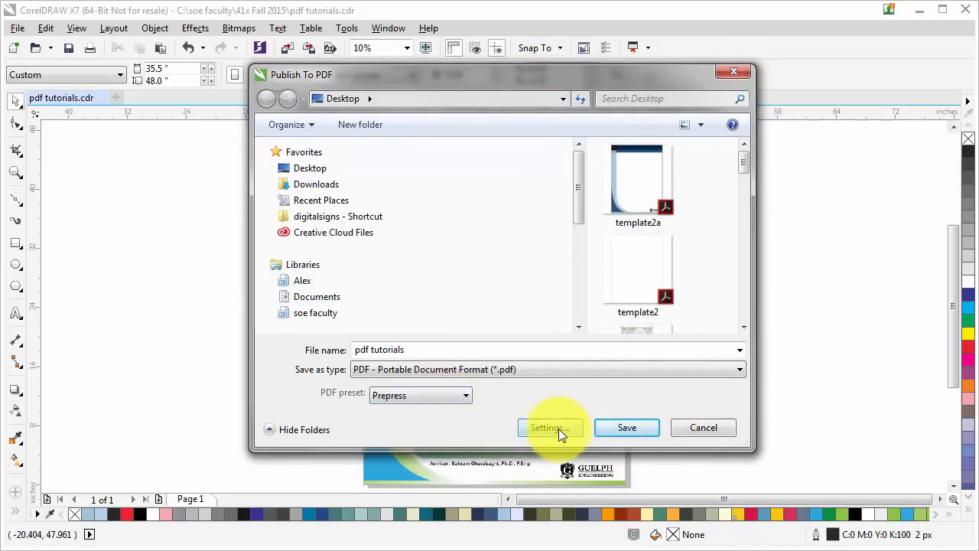
Step: Uncheck Bleed Limit on the Prepress tab of the PDF settings and confirm
click(550, 428)
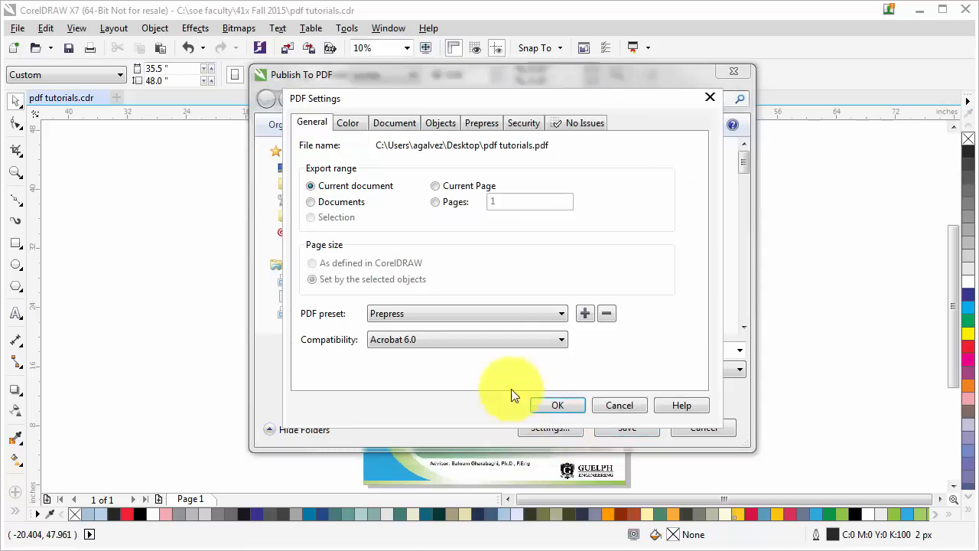
mouse_move(417, 205)
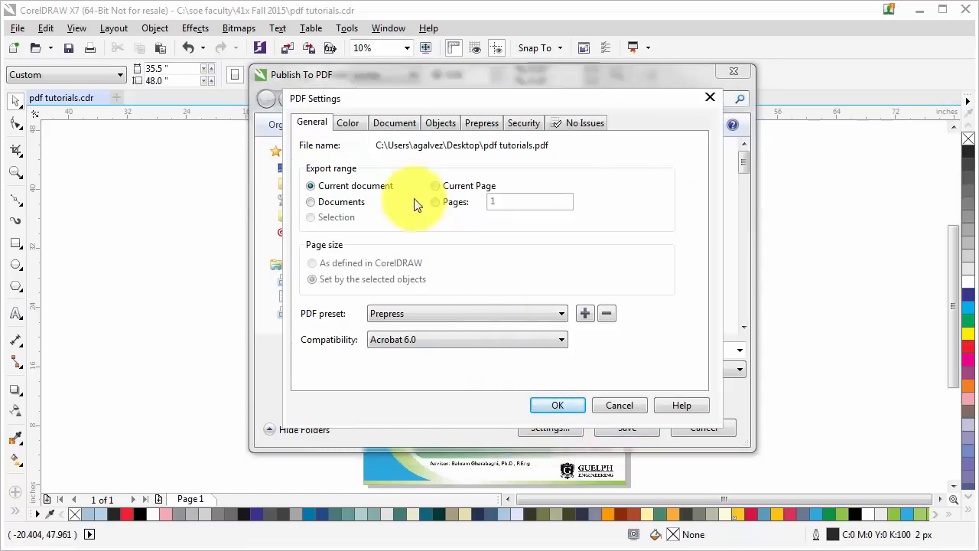
mouse_move(335, 124)
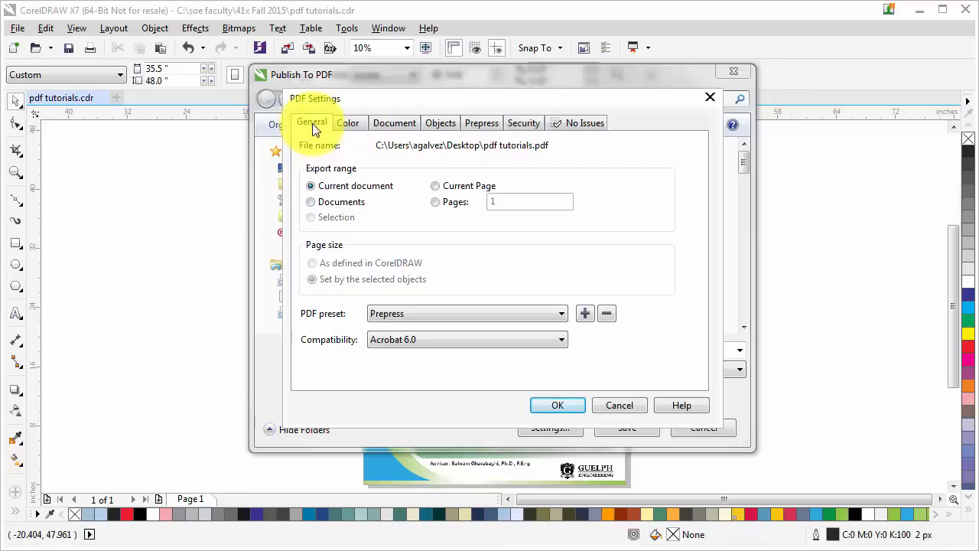
mouse_move(482, 122)
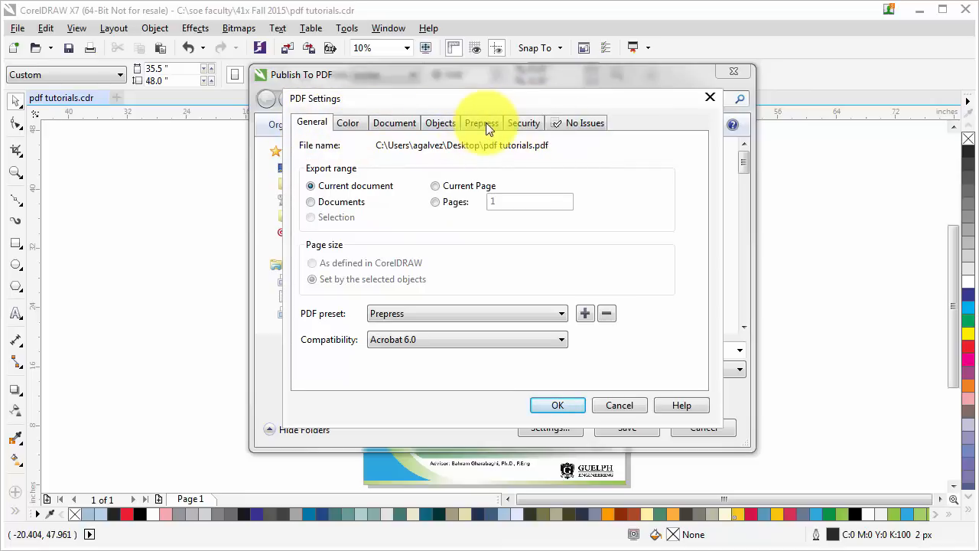
click(482, 123)
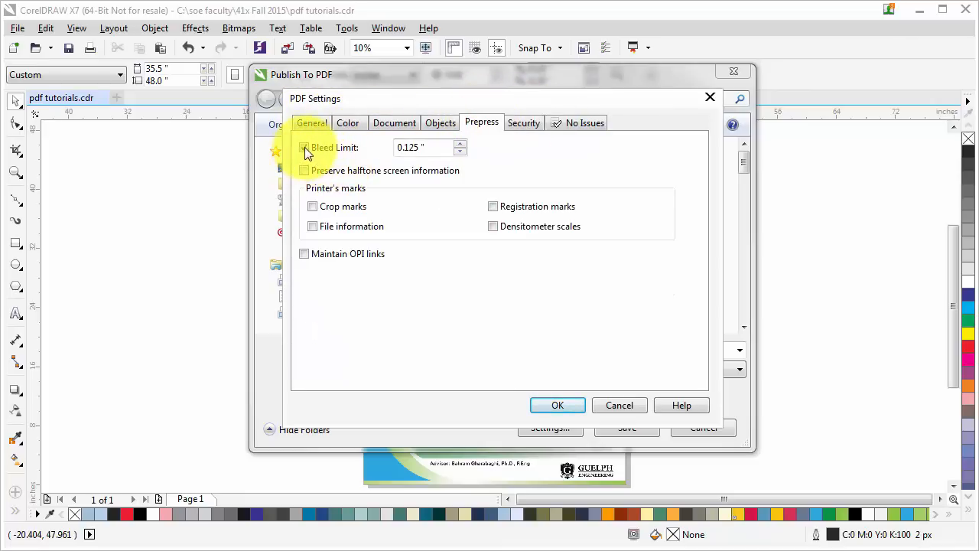
click(304, 148)
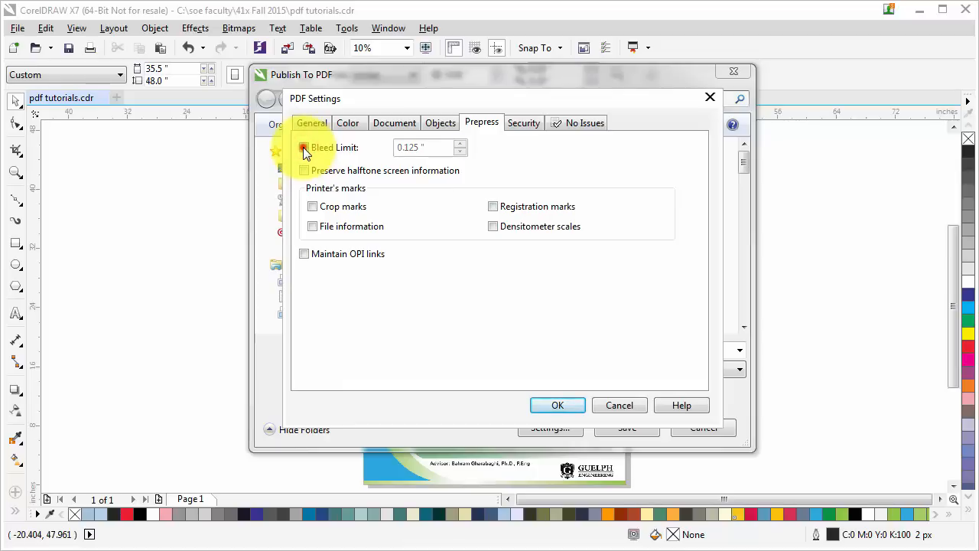
click(304, 147)
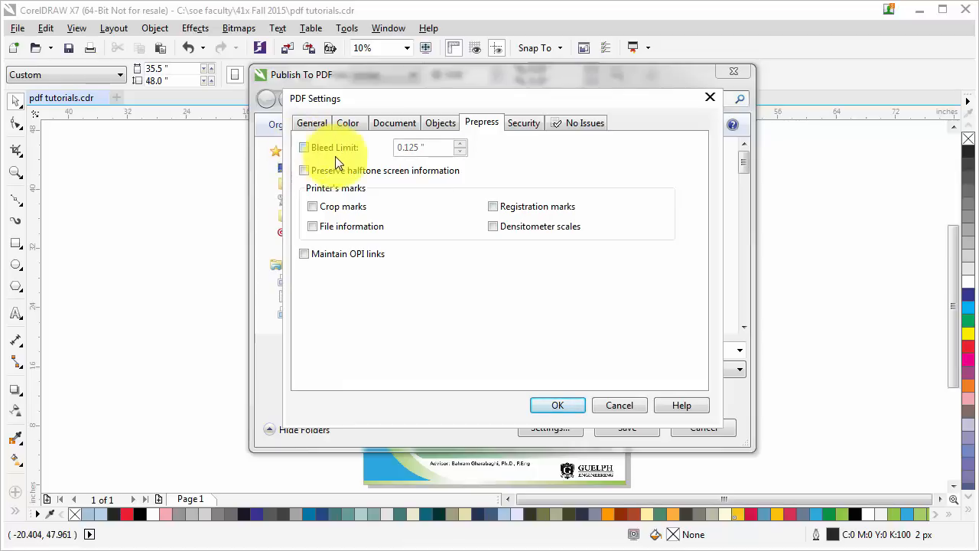
click(558, 404)
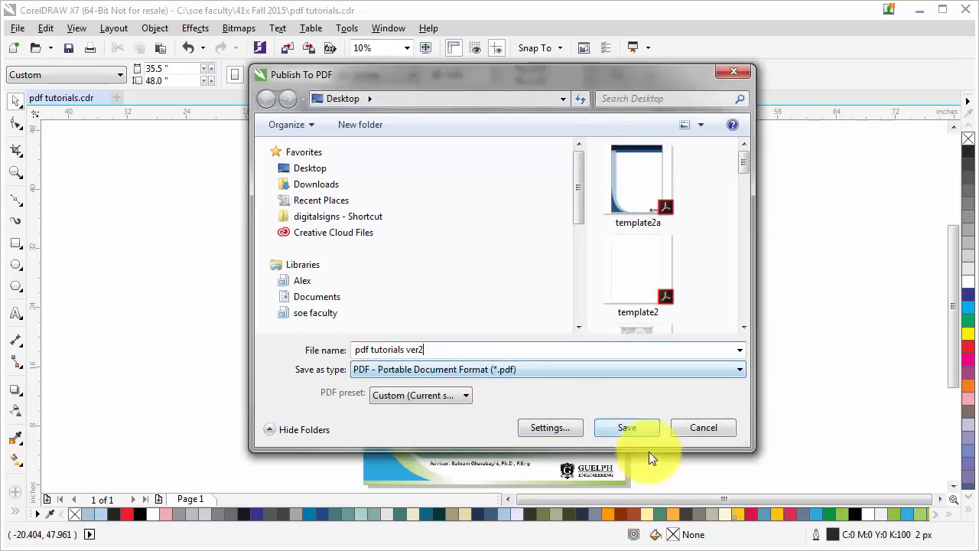
Step: Save the poster as the PDF 'pdf tutorials ver2'
click(627, 427)
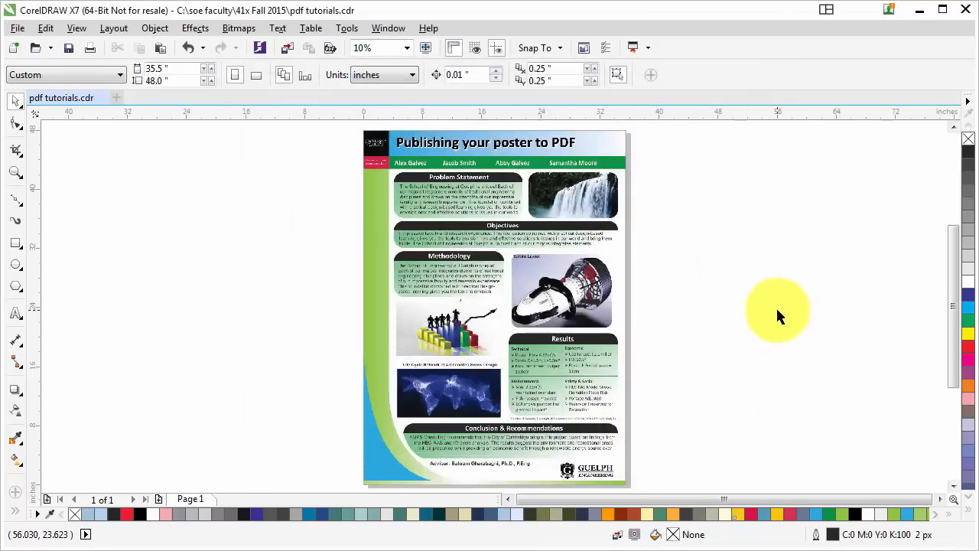
mouse_move(782, 425)
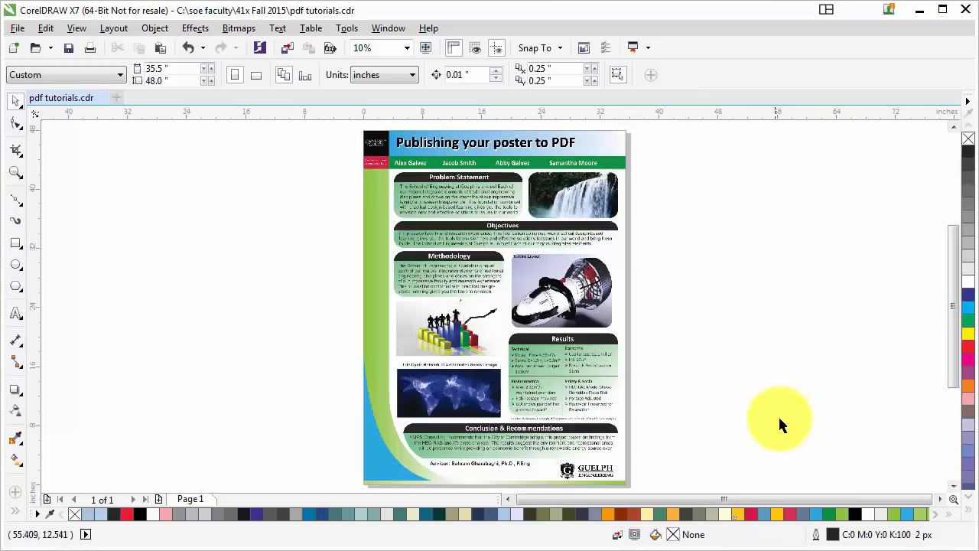
mouse_move(627, 349)
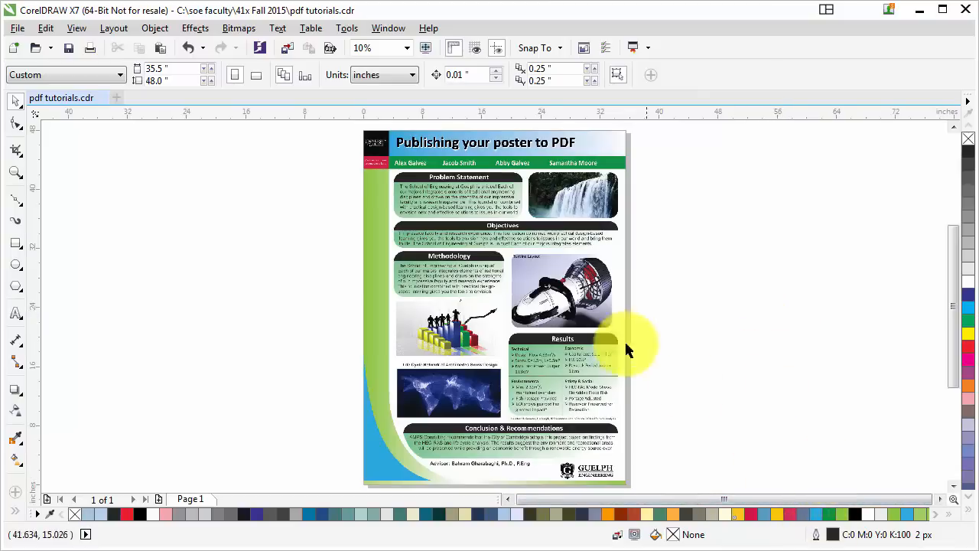
mouse_move(357, 323)
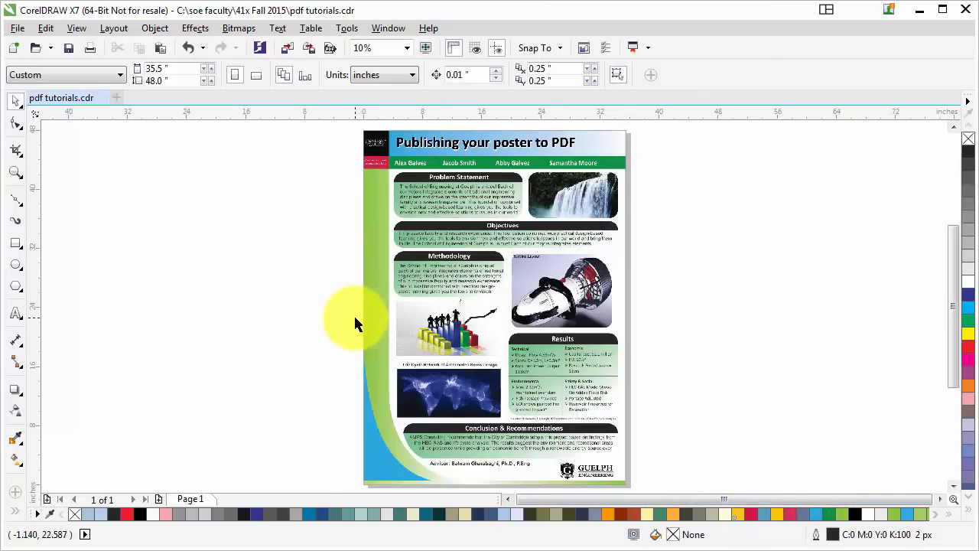
mouse_move(788, 407)
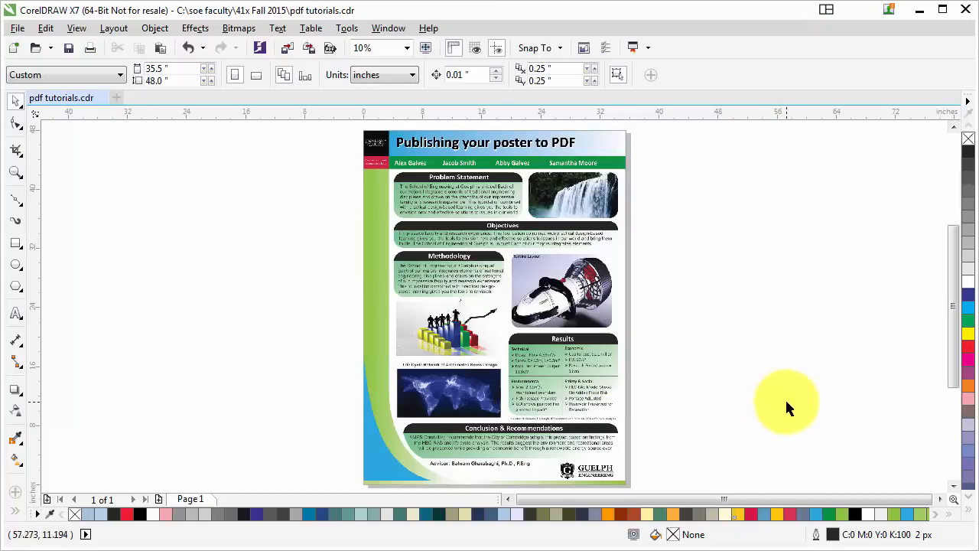
mouse_move(819, 443)
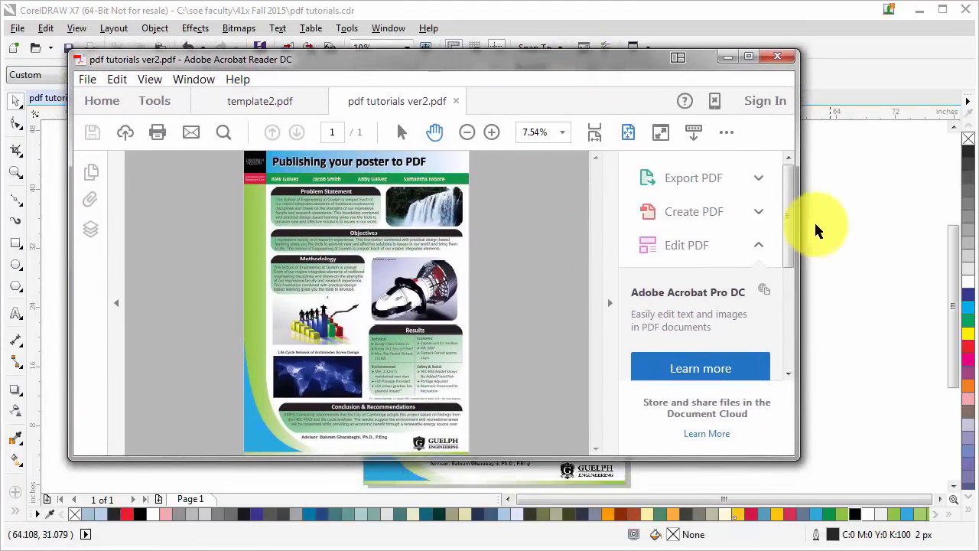
mouse_move(430, 259)
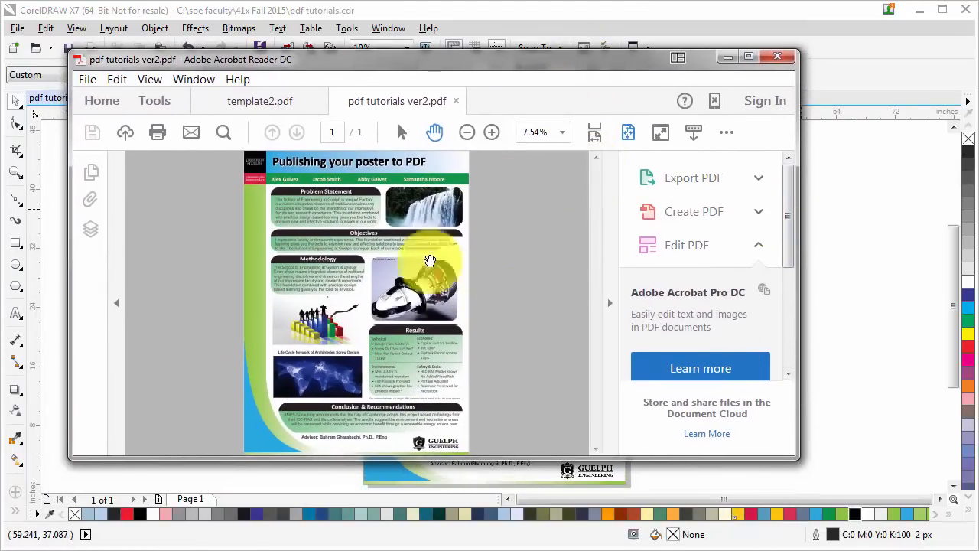
mouse_move(604, 176)
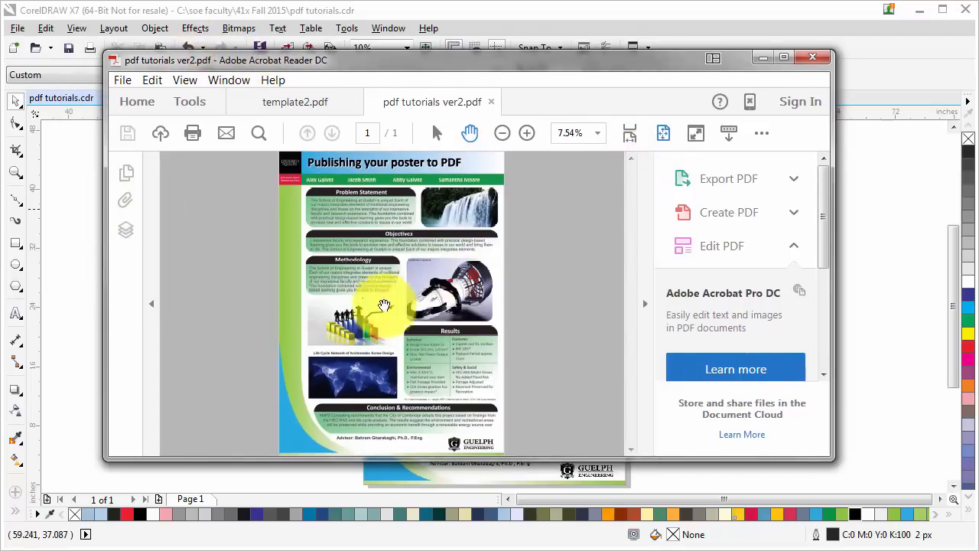
Step: Zoom in and scroll around the published PDF in Acrobat Reader, then minimize the viewer
click(527, 132)
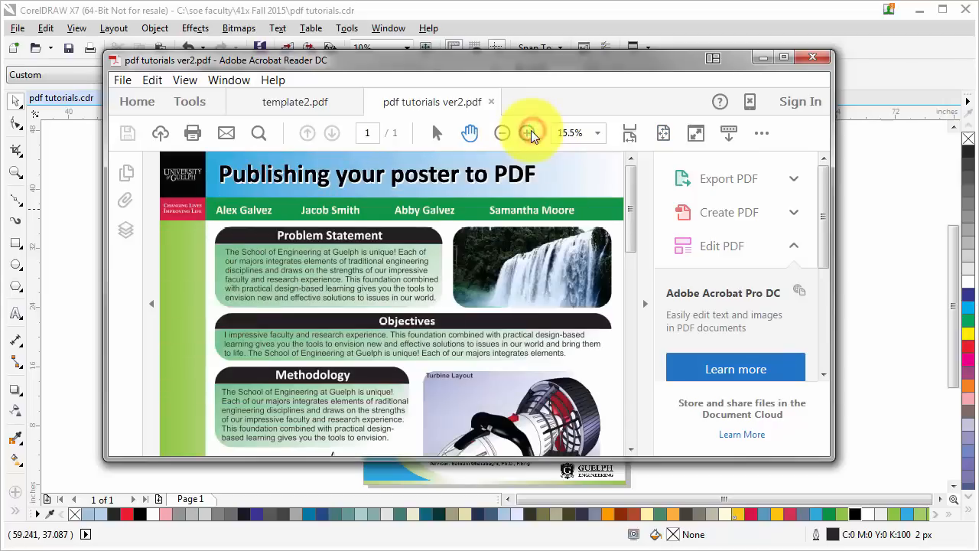
click(527, 132)
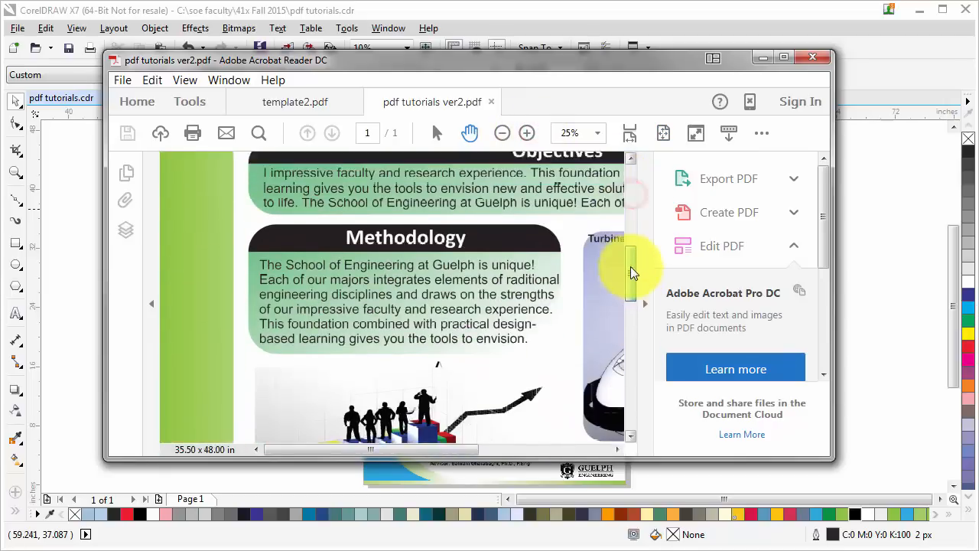
click(502, 132)
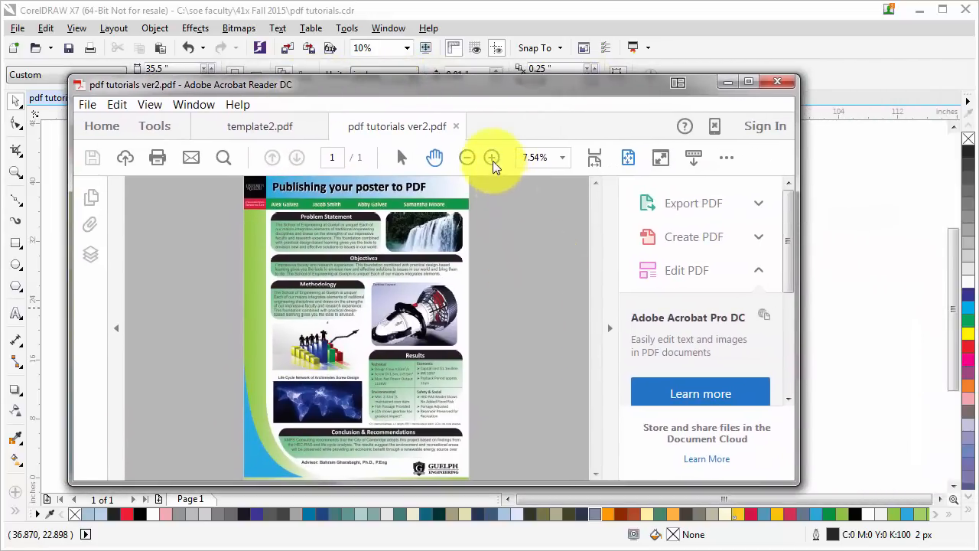
click(495, 158)
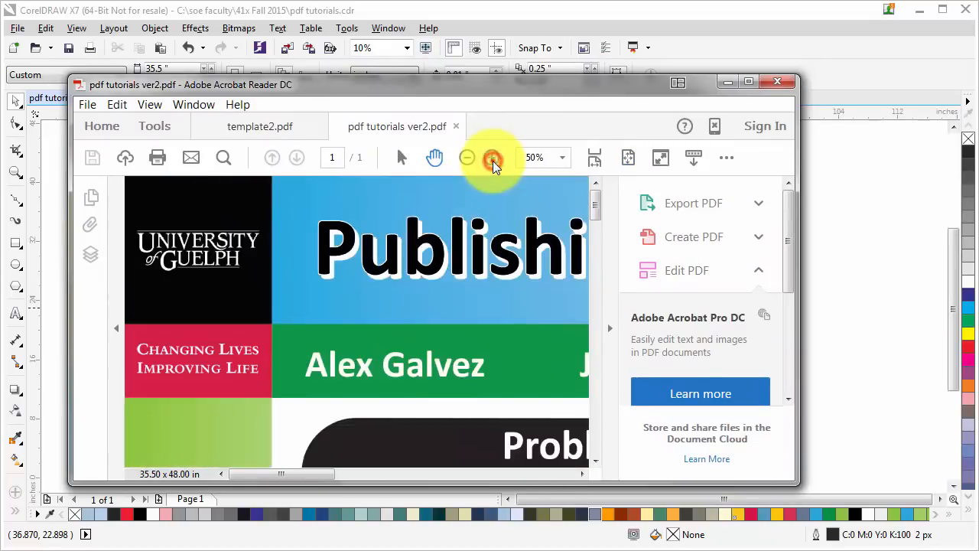
click(493, 157)
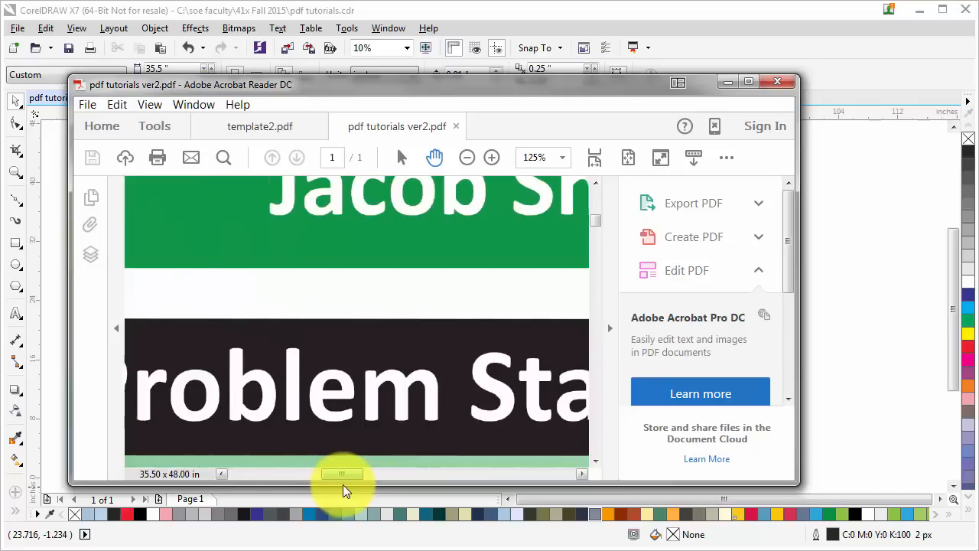
scroll(down, 3)
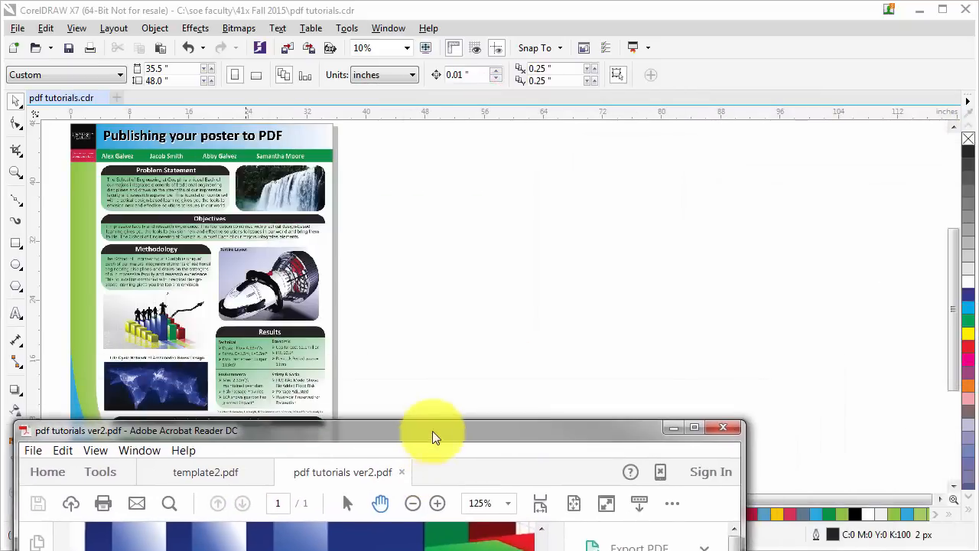
click(722, 427)
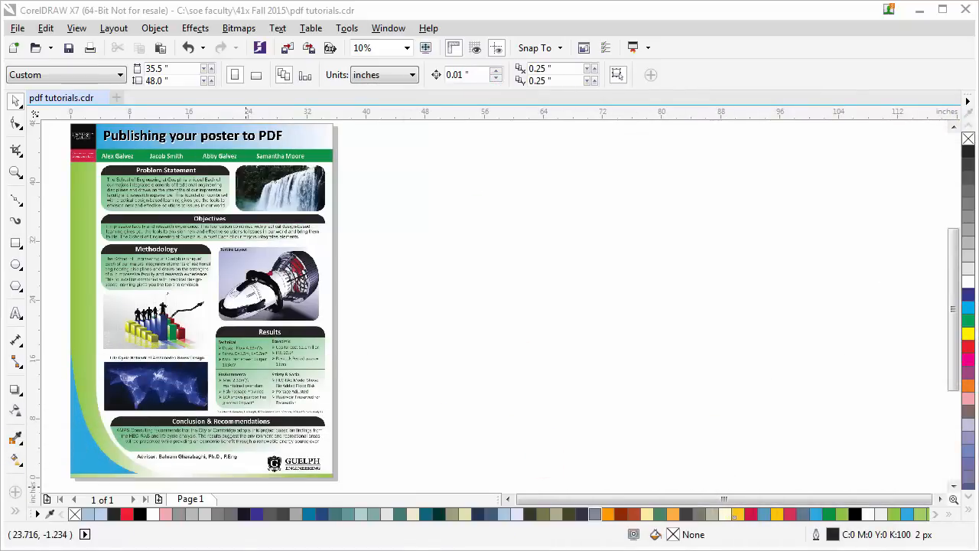